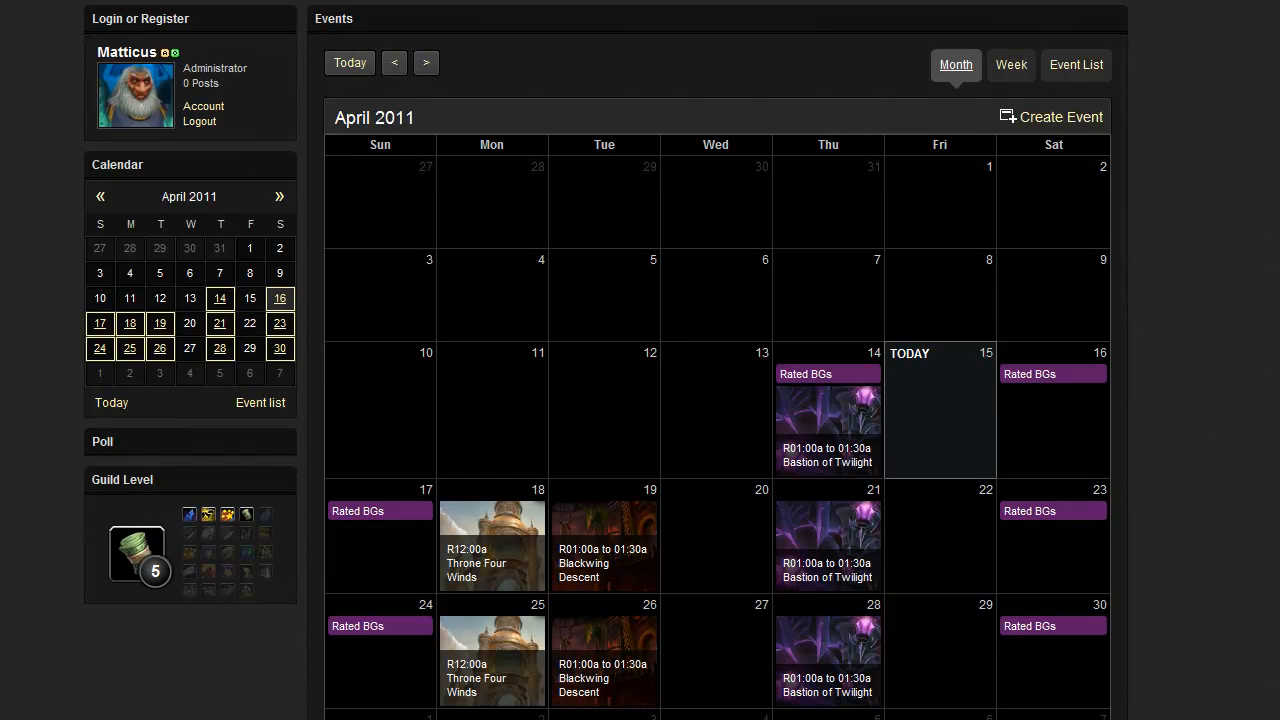
# Scroll the month calendar, then switch to Week view and then to the Event List
pyautogui.scroll(-3)
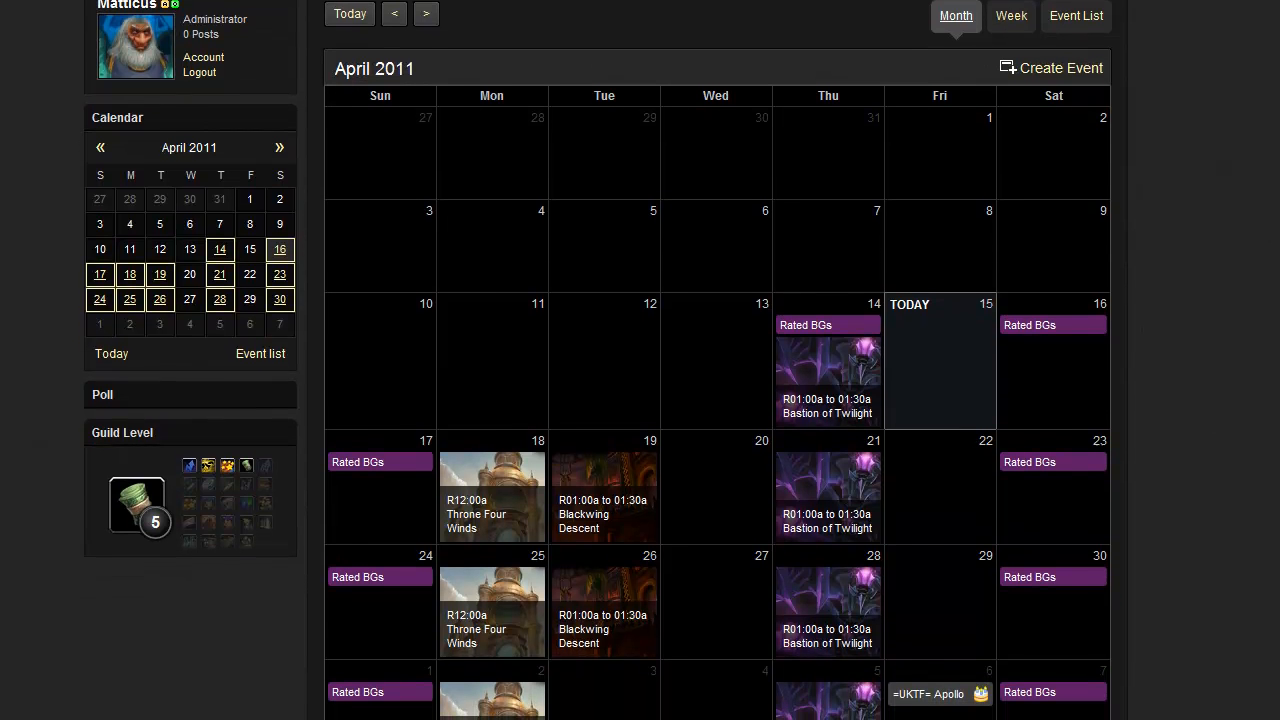
pyautogui.scroll(-3)
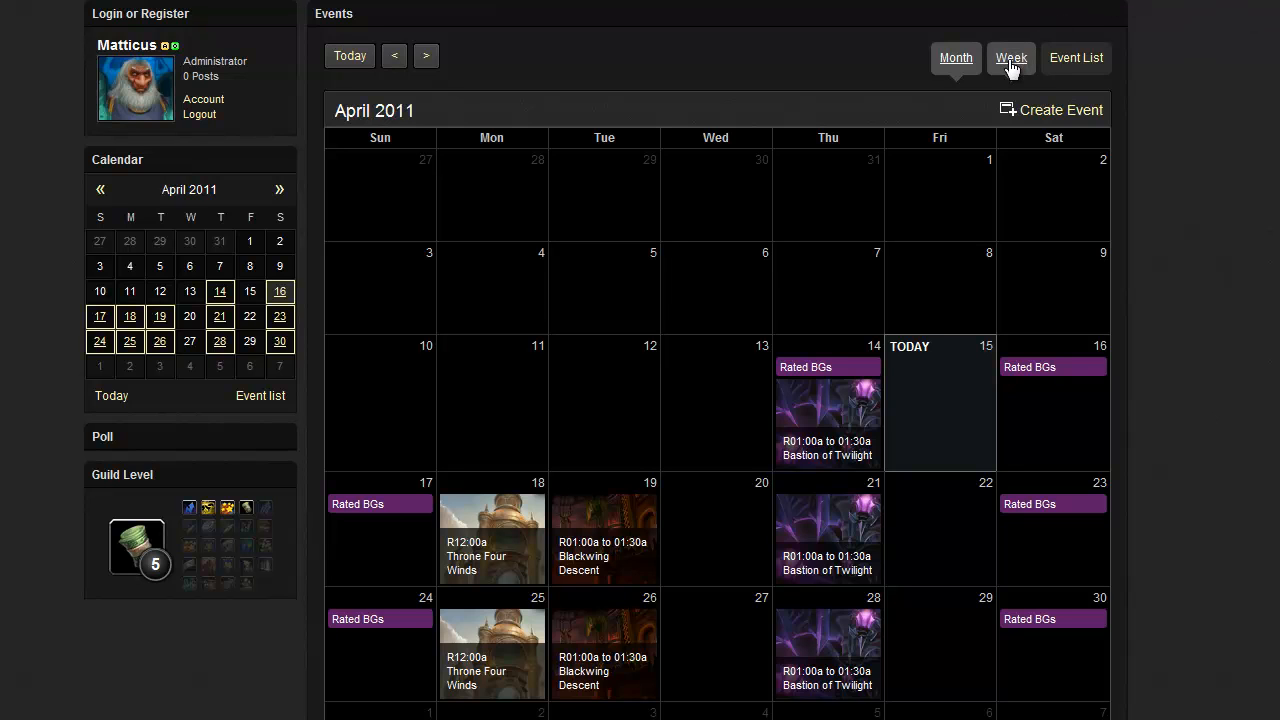
pyautogui.click(1010, 58)
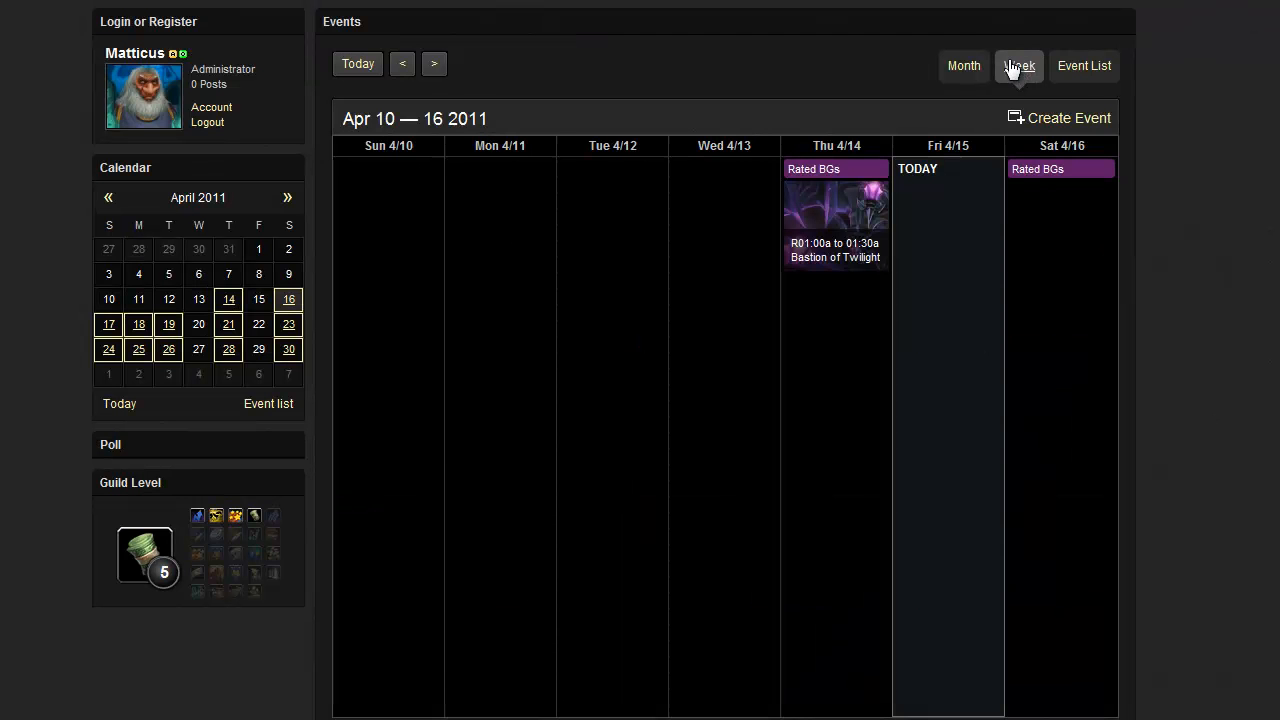
pyautogui.click(1084, 66)
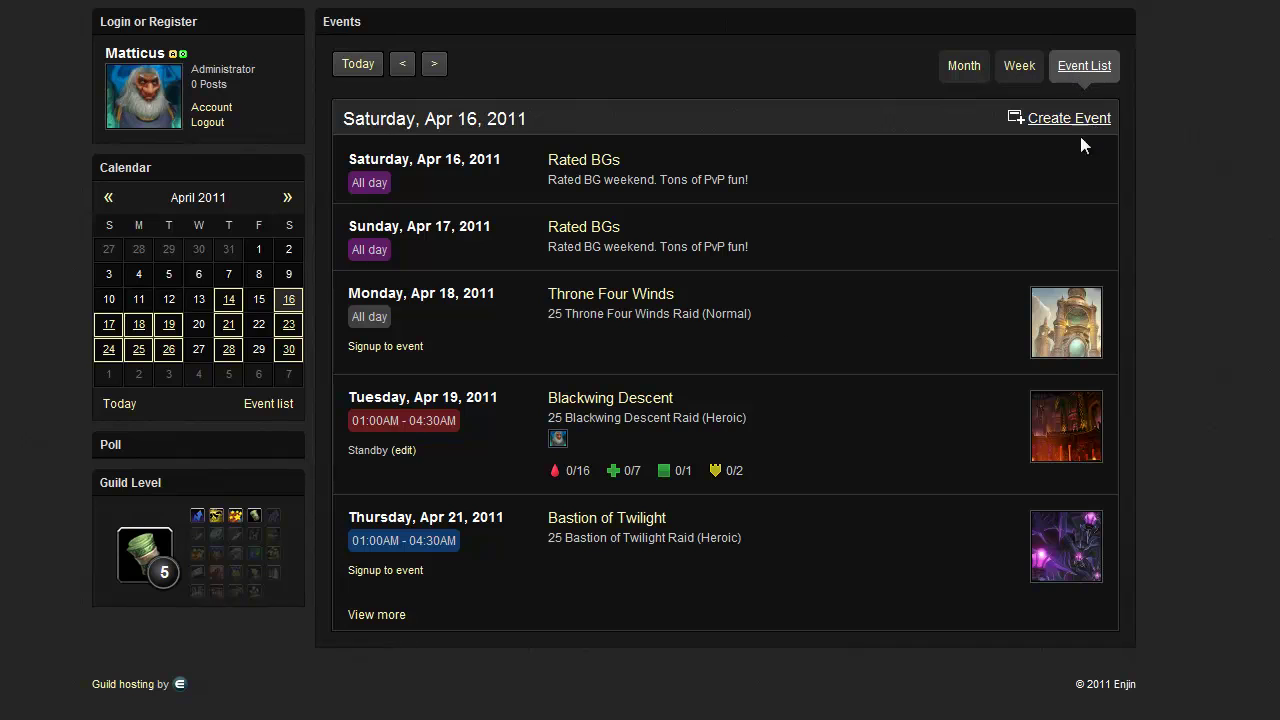
# Open the Blackwing Descent raid event and browse its schedule, sign-ups and attendance
pyautogui.click(610, 398)
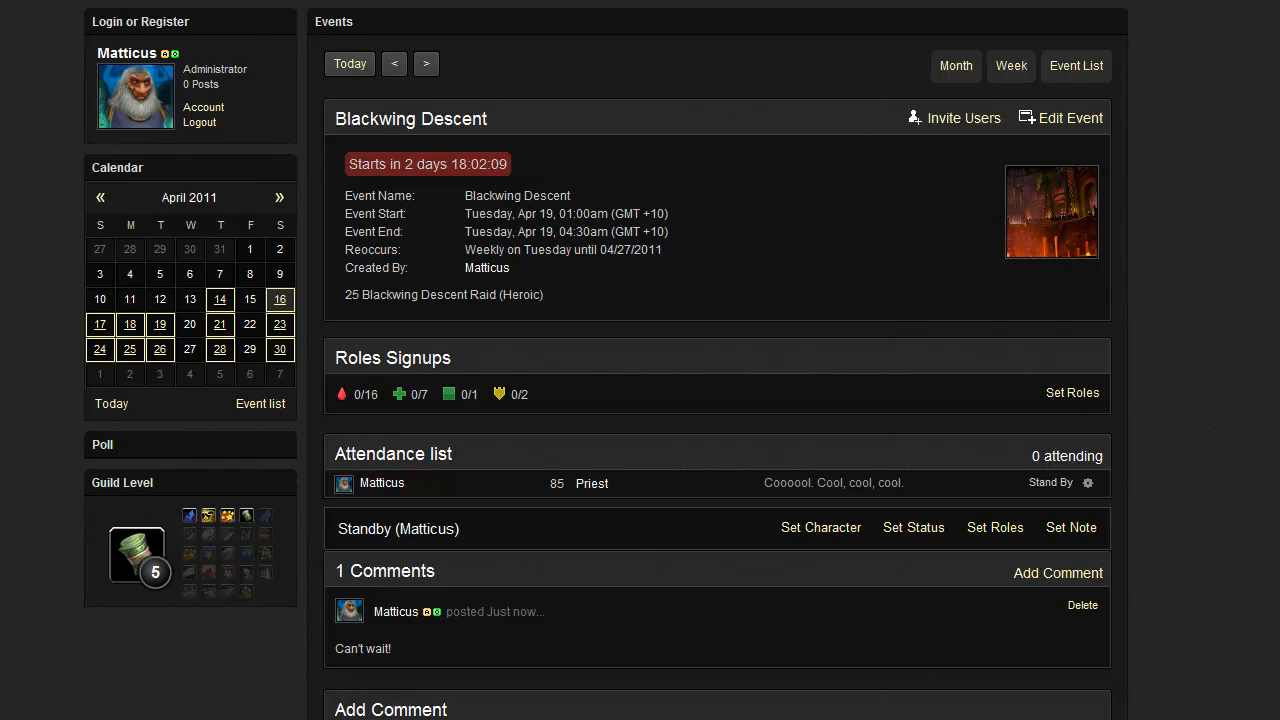
pyautogui.scroll(-3)
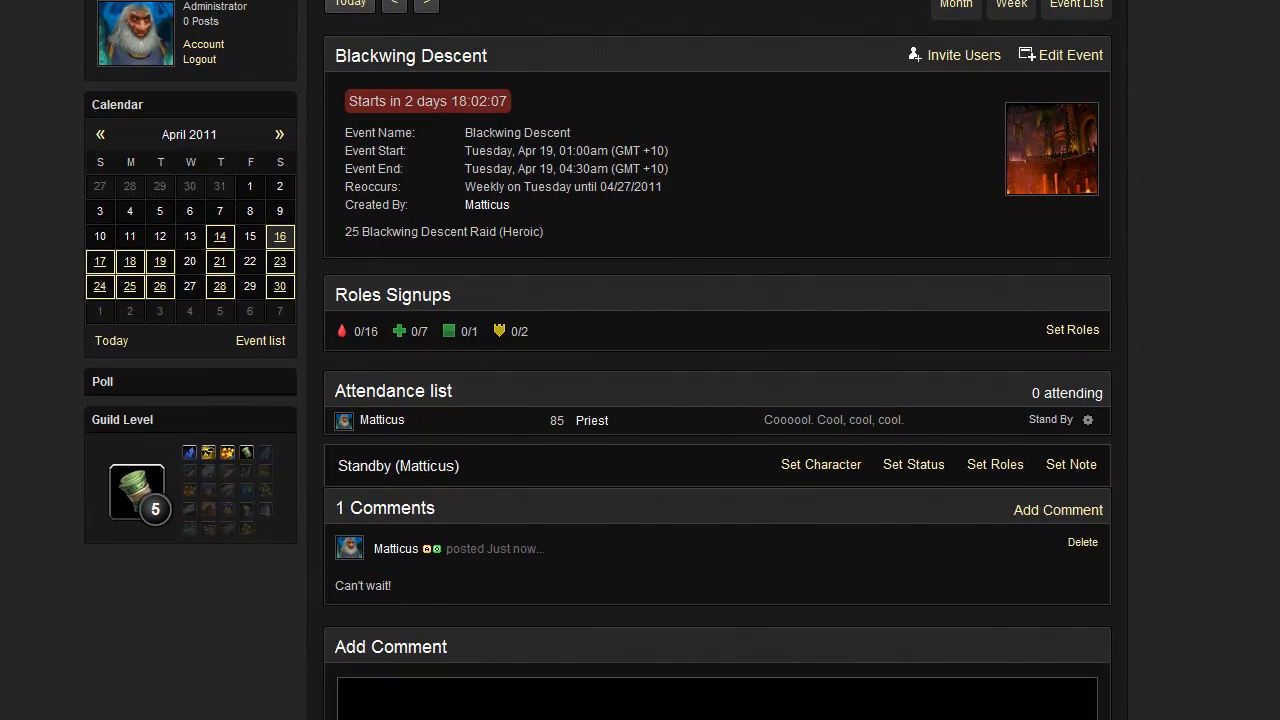
pyautogui.moveTo(501, 331)
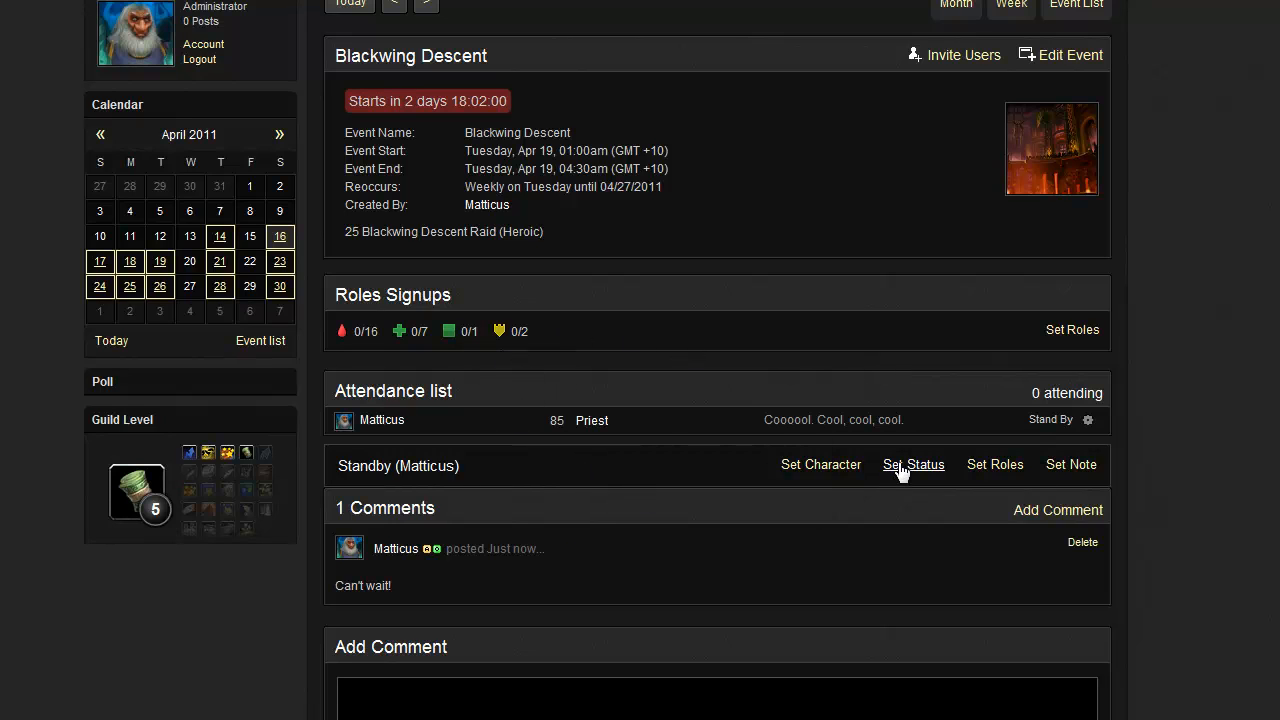
pyautogui.click(913, 464)
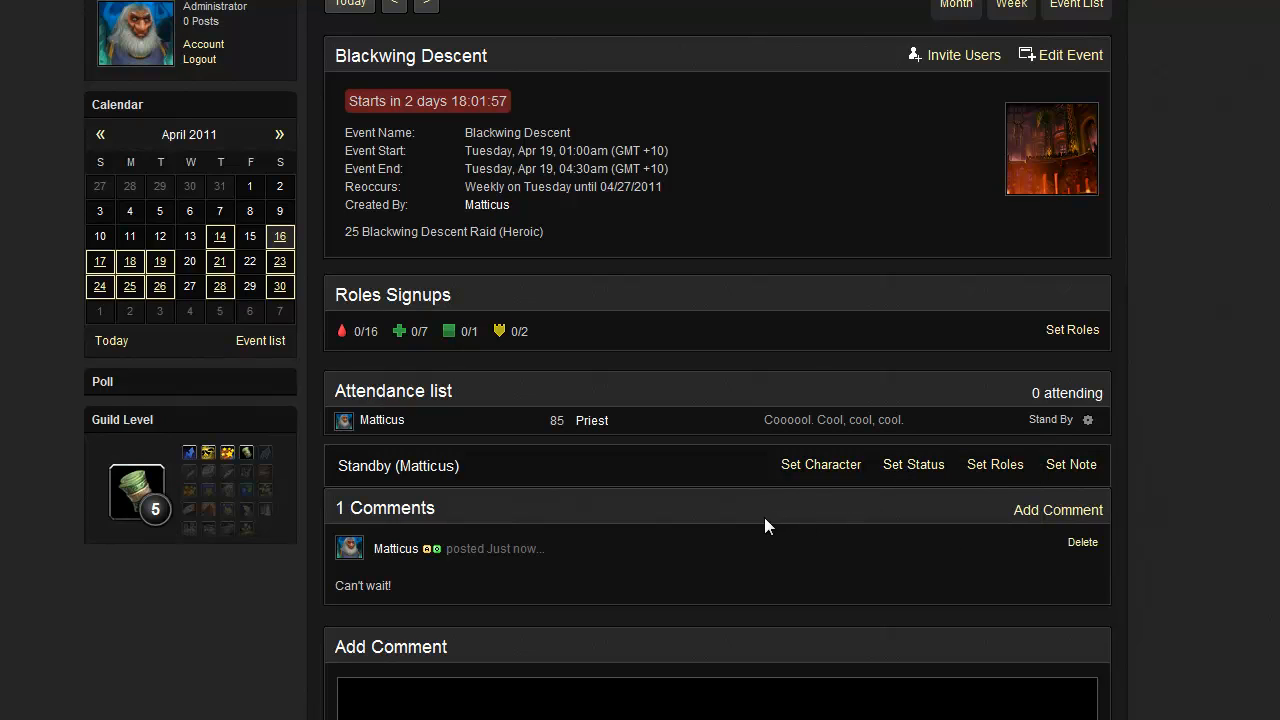
pyautogui.moveTo(821, 465)
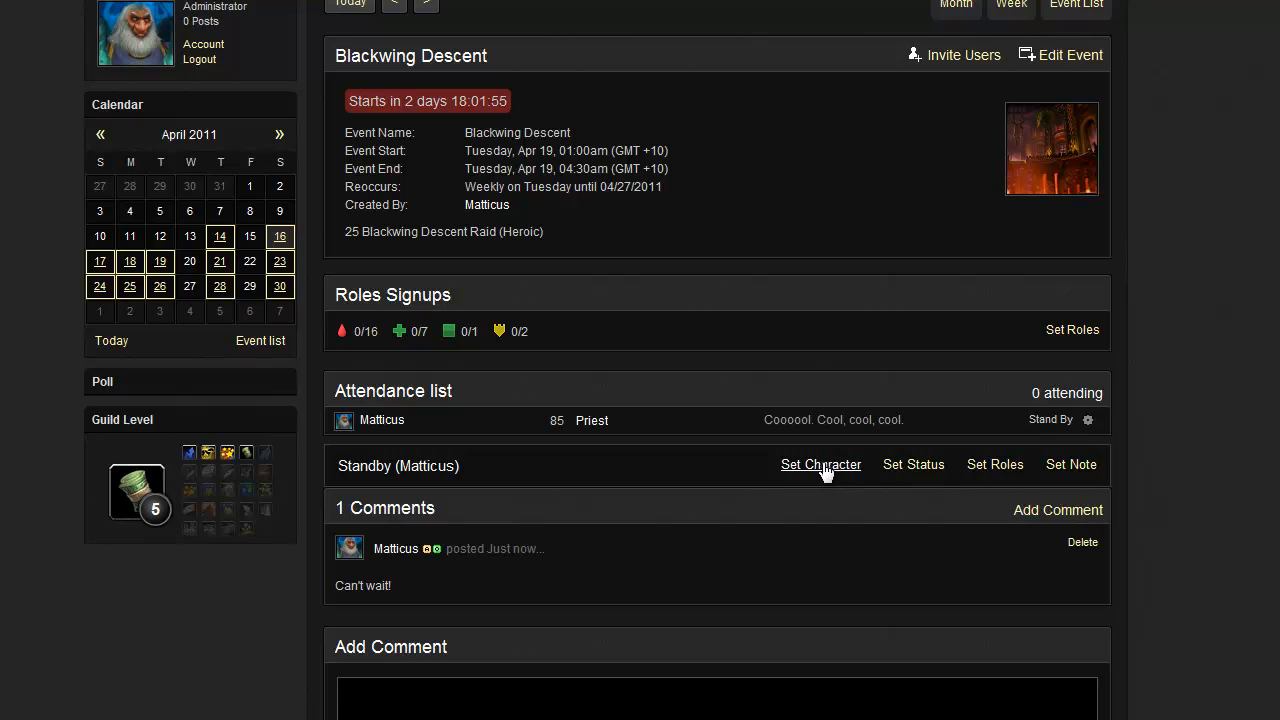
pyautogui.click(820, 464)
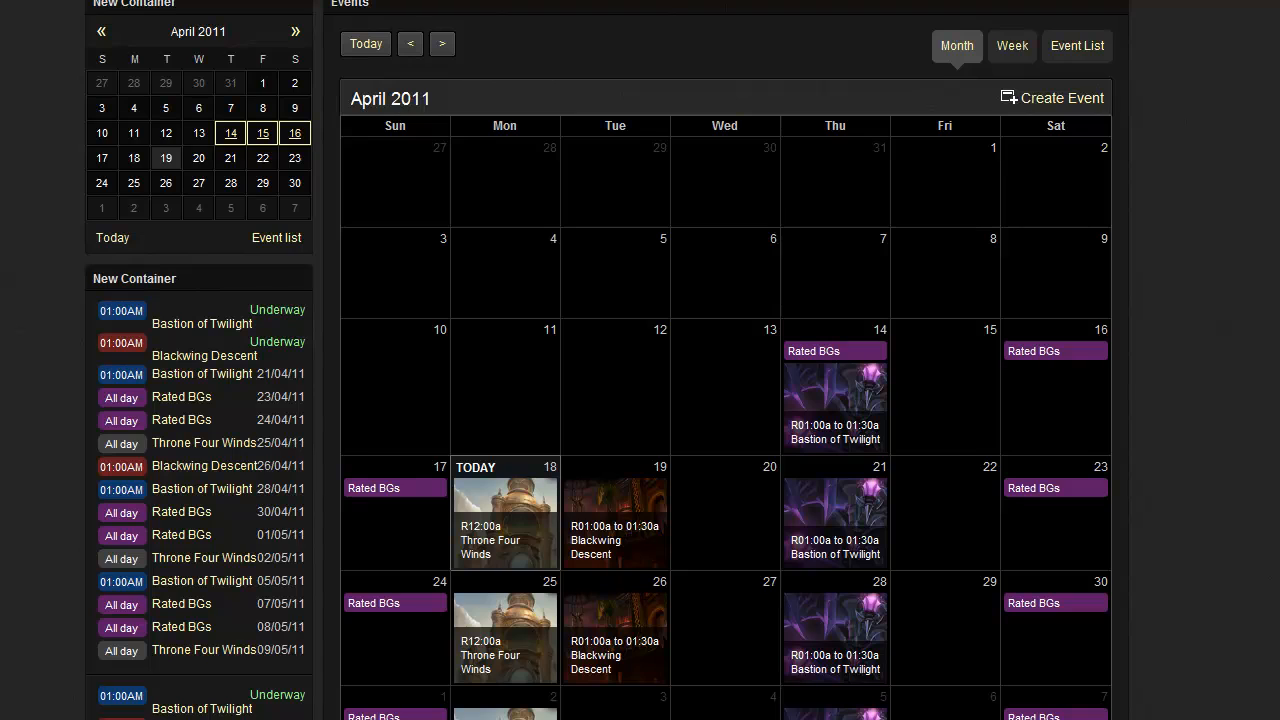
pyautogui.moveTo(1133, 64)
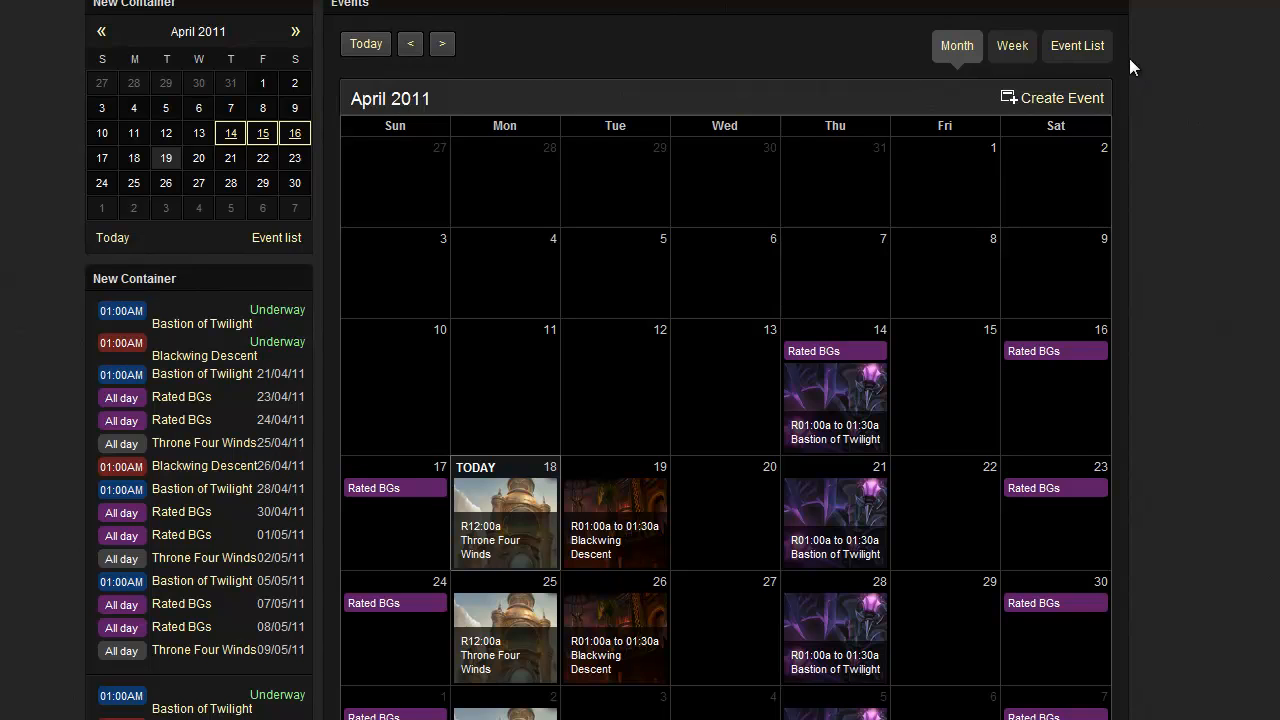
pyautogui.moveTo(1006, 97)
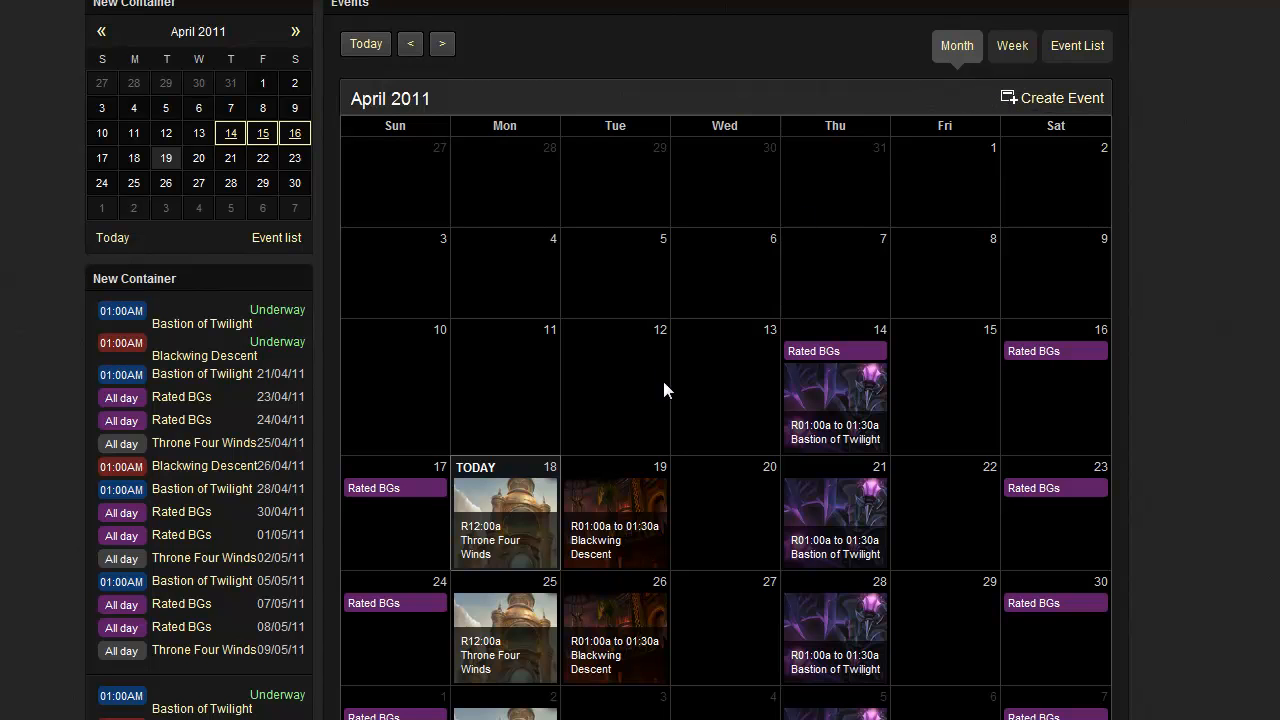
pyautogui.moveTo(732, 513)
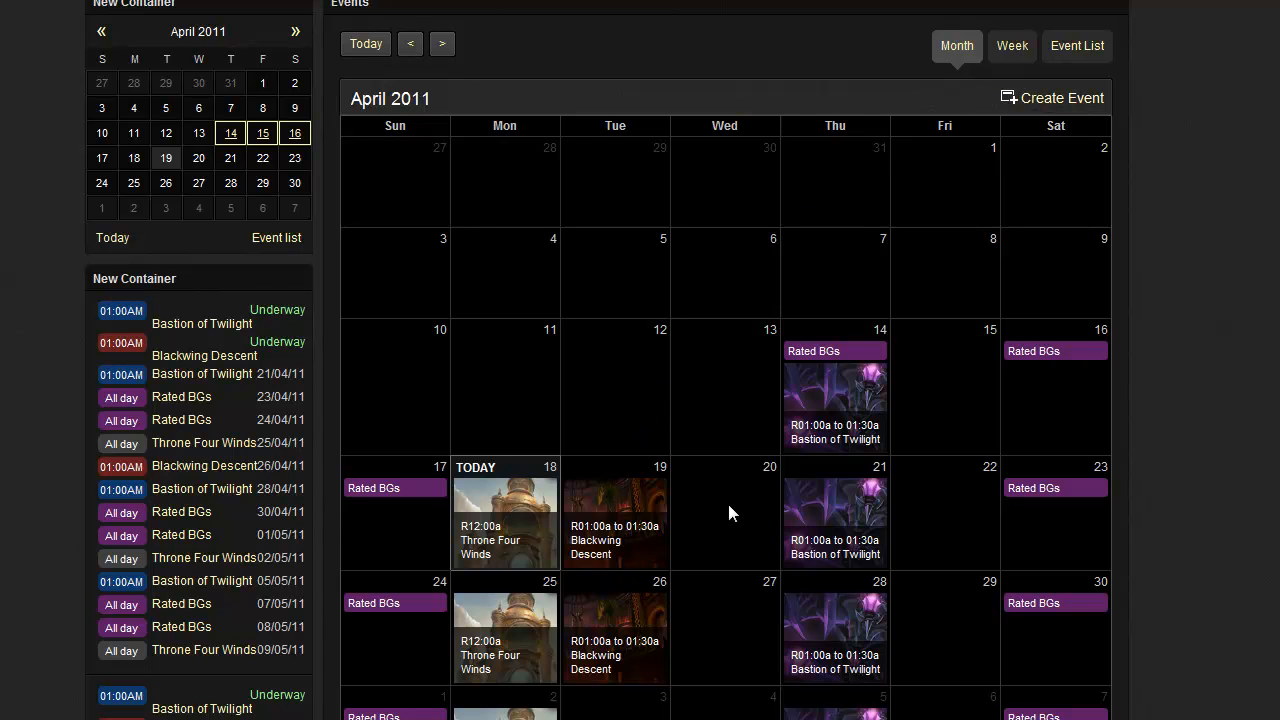
# Create a new calendar event with type World of Warcraft Raid
pyautogui.click(1063, 97)
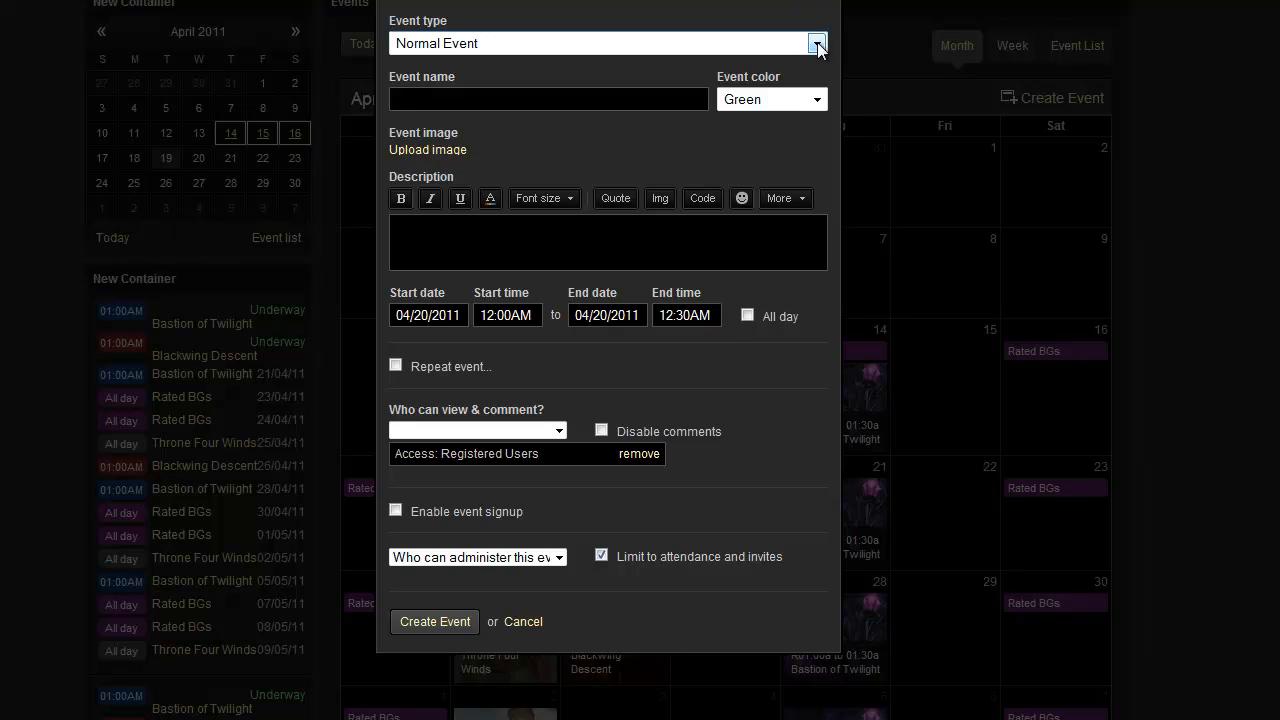
pyautogui.click(815, 43)
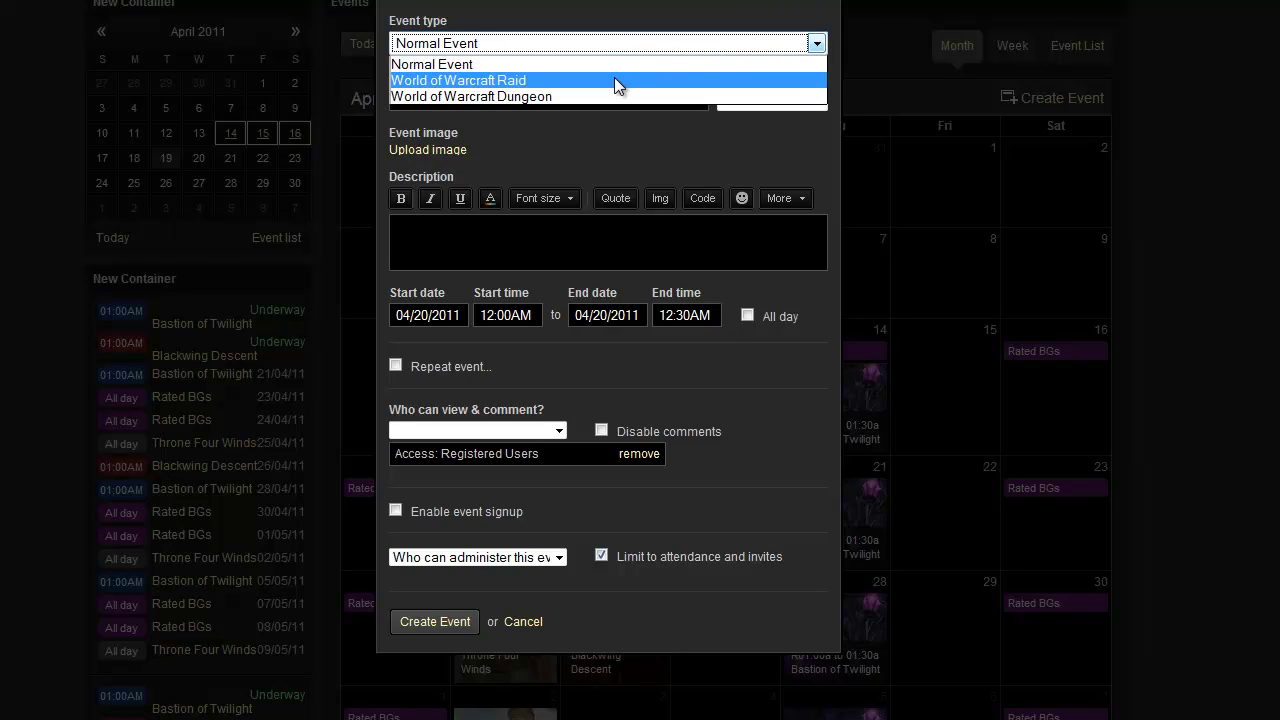
pyautogui.click(492, 80)
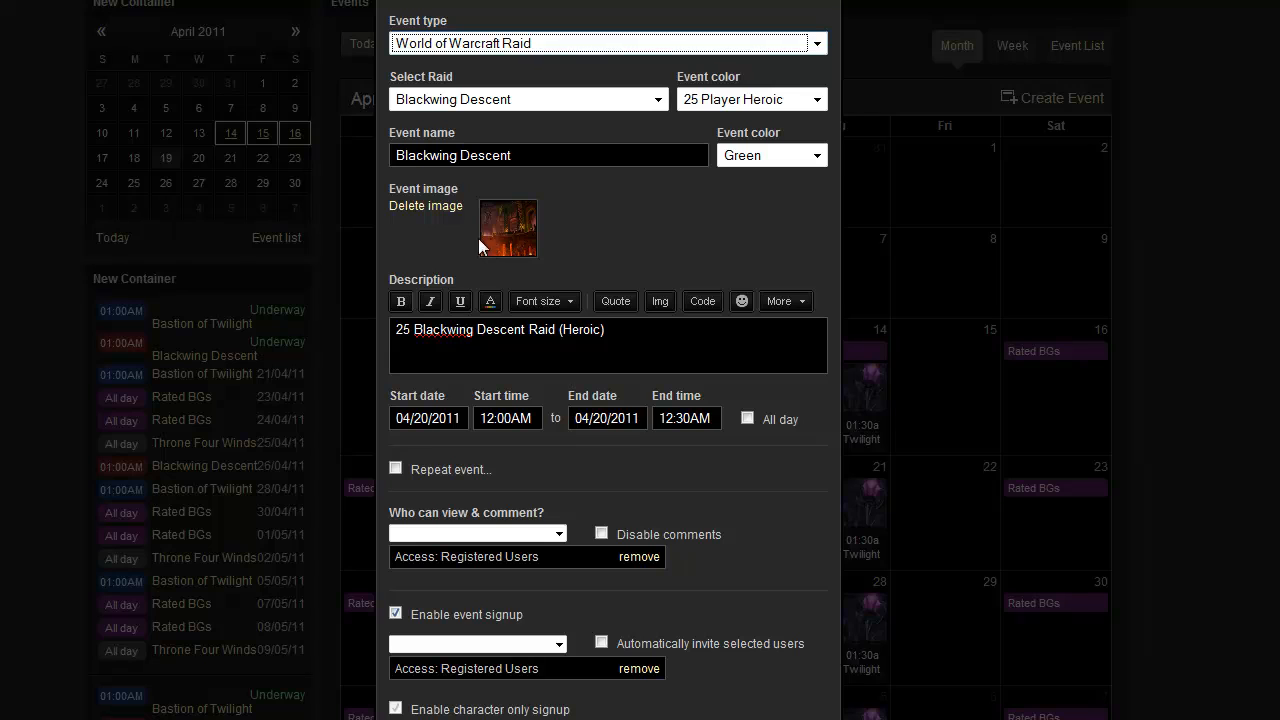
pyautogui.moveTo(497, 247)
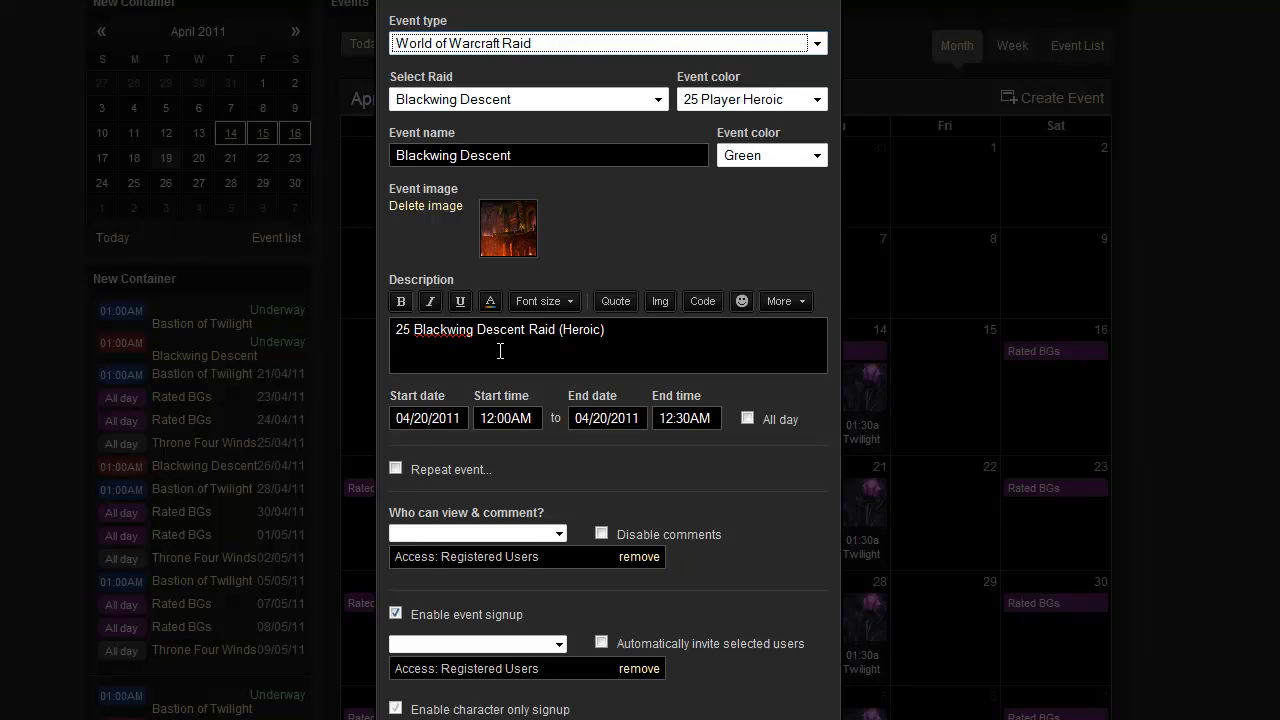
pyautogui.moveTo(582, 333)
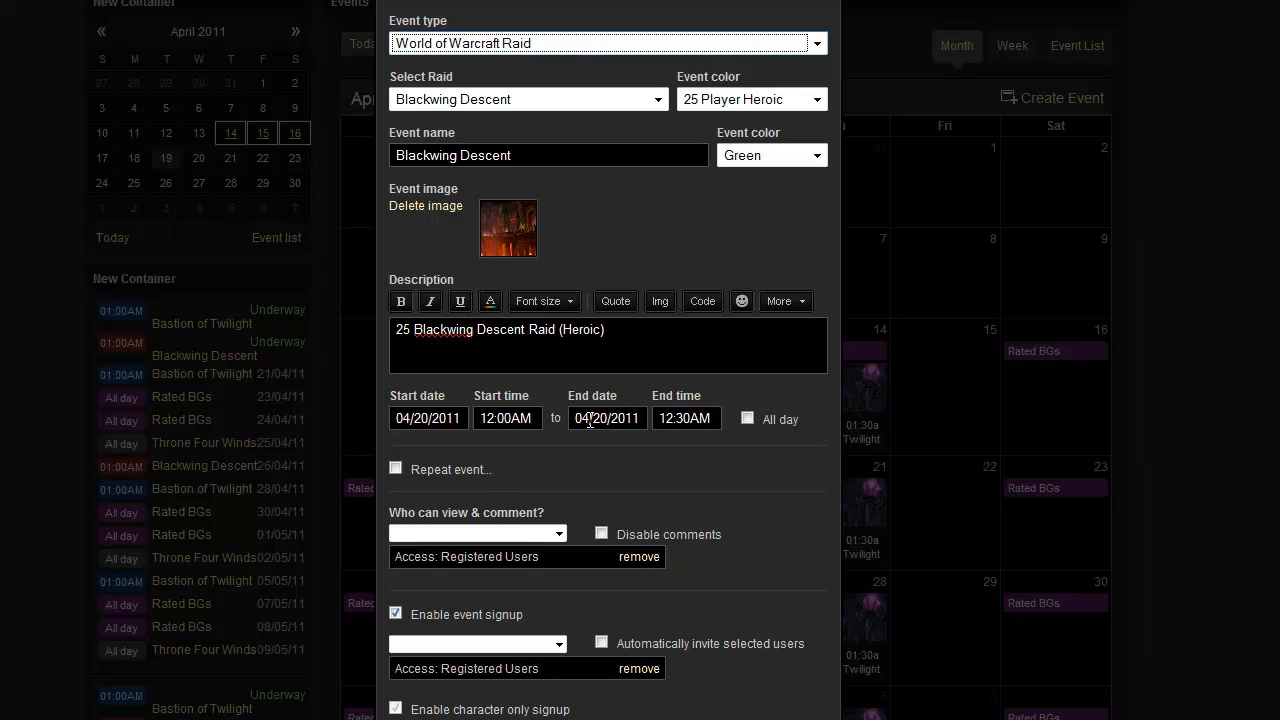
pyautogui.moveTo(752, 435)
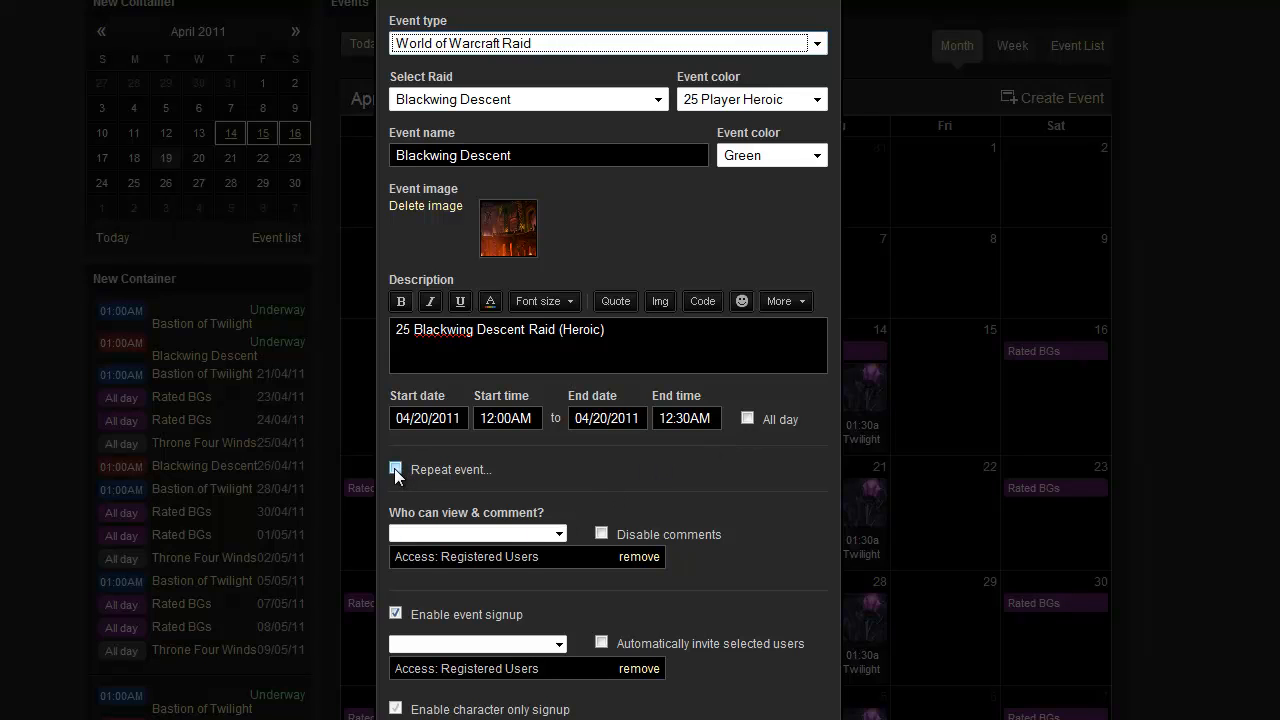
# Enable Repeat event and set the repeat frequency to Weekly
pyautogui.click(395, 469)
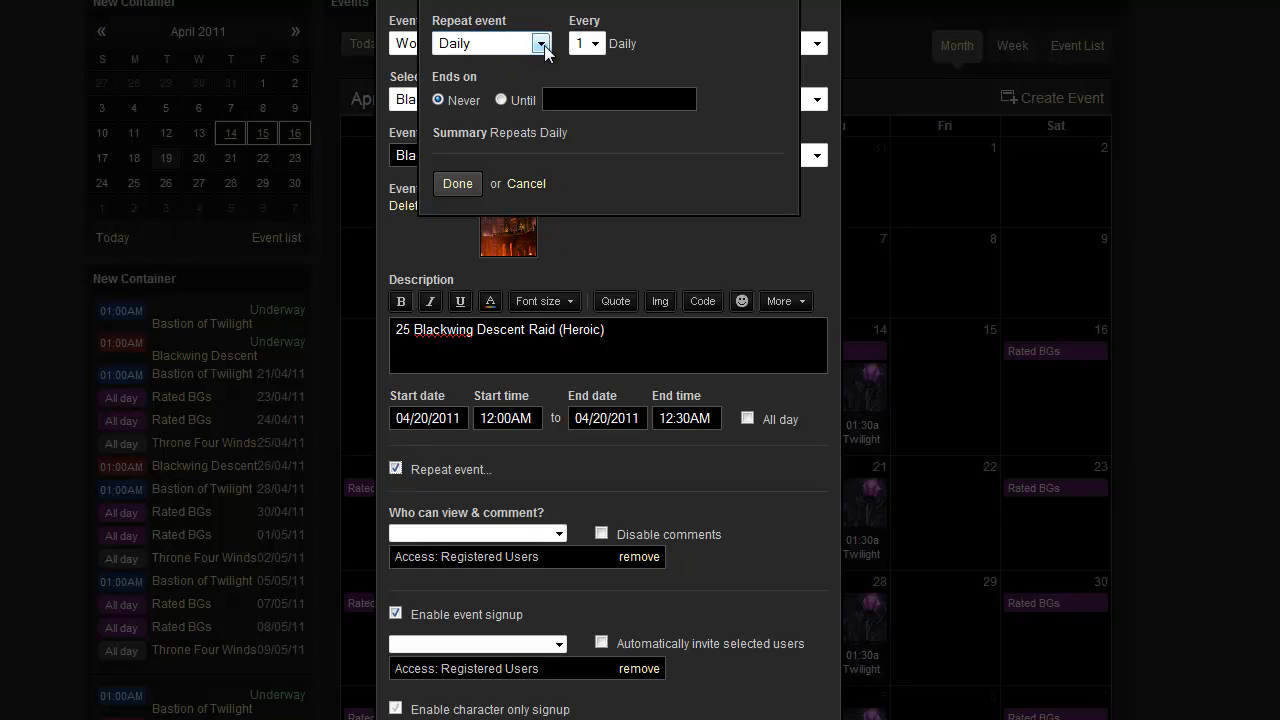
pyautogui.click(541, 43)
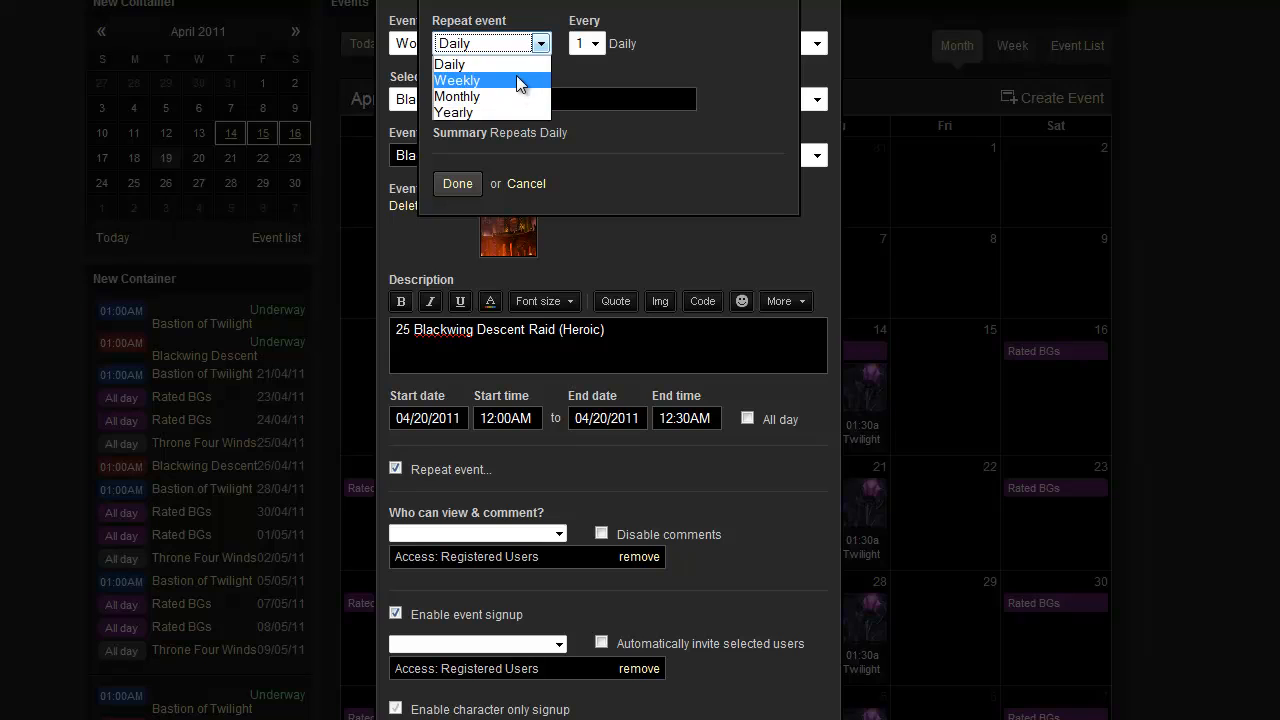
pyautogui.click(457, 80)
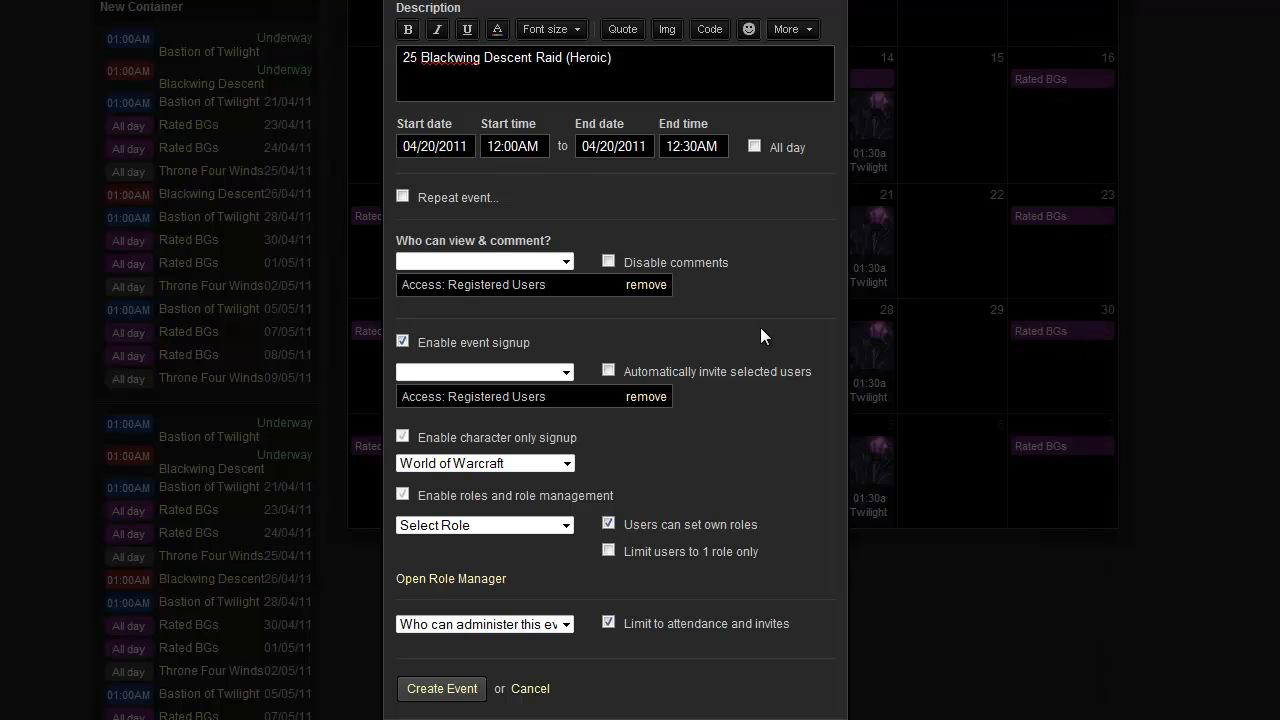
pyautogui.moveTo(824, 321)
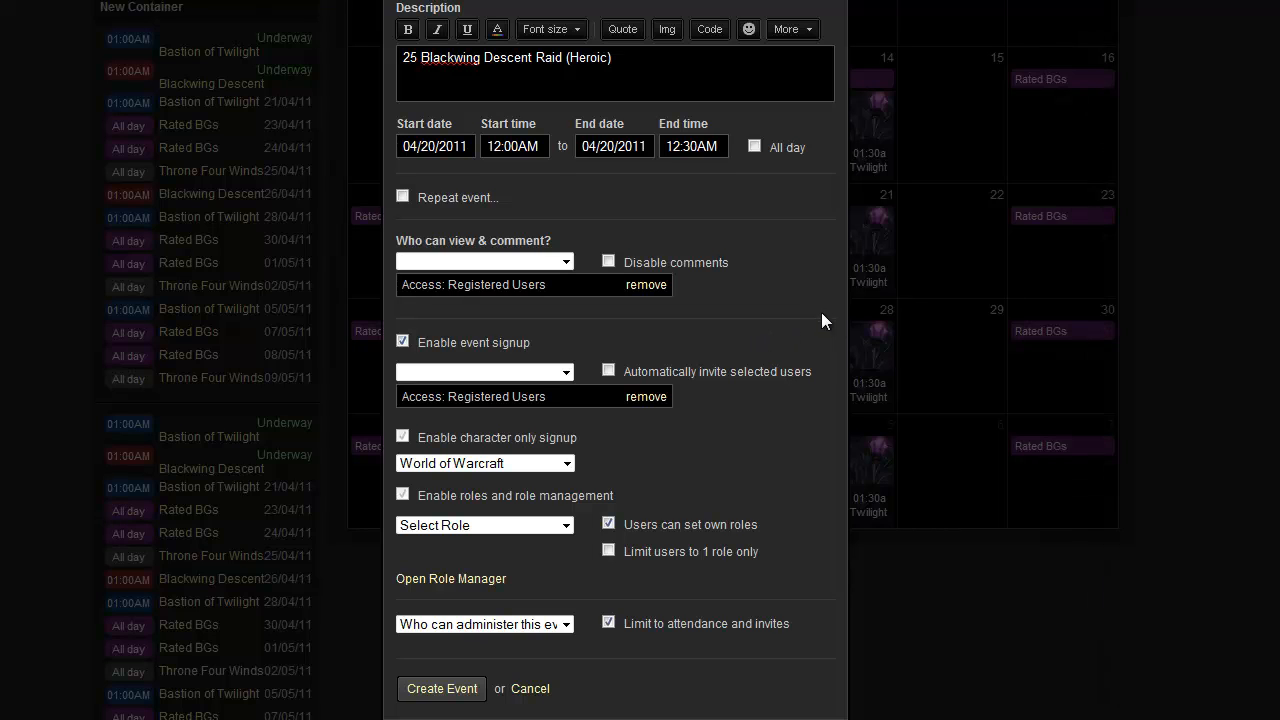
pyautogui.moveTo(815, 325)
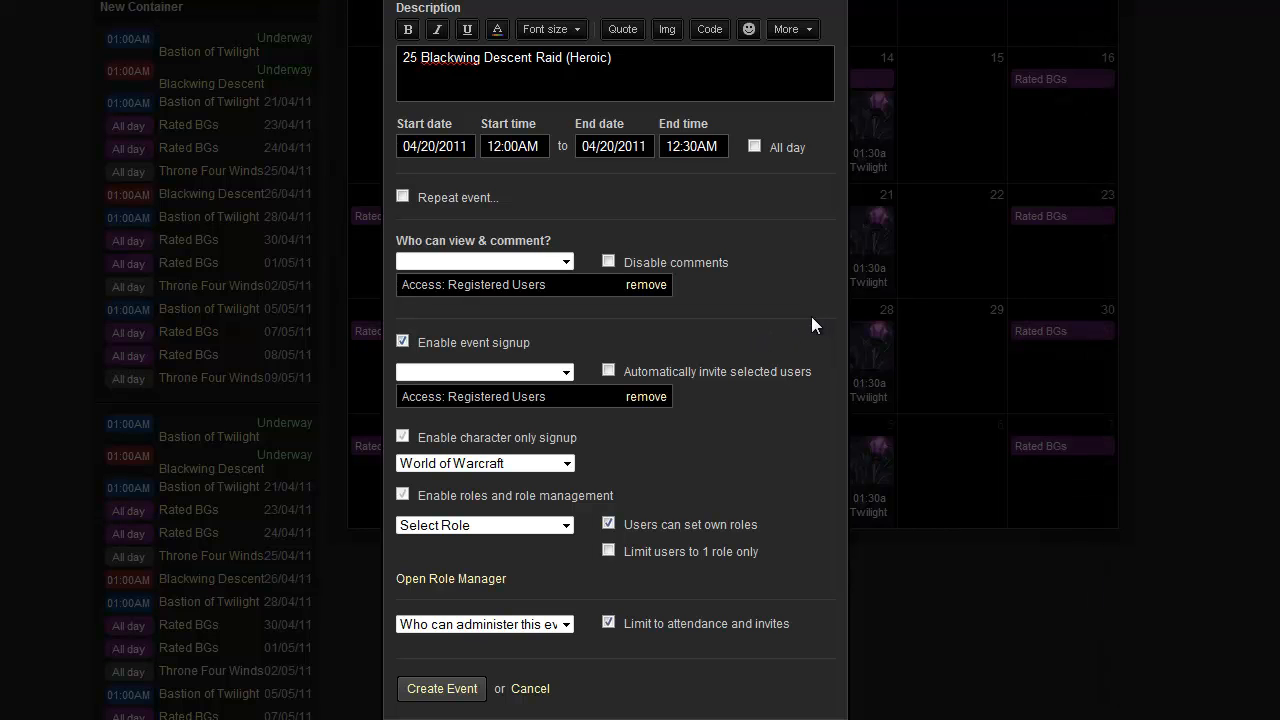
pyautogui.moveTo(806, 321)
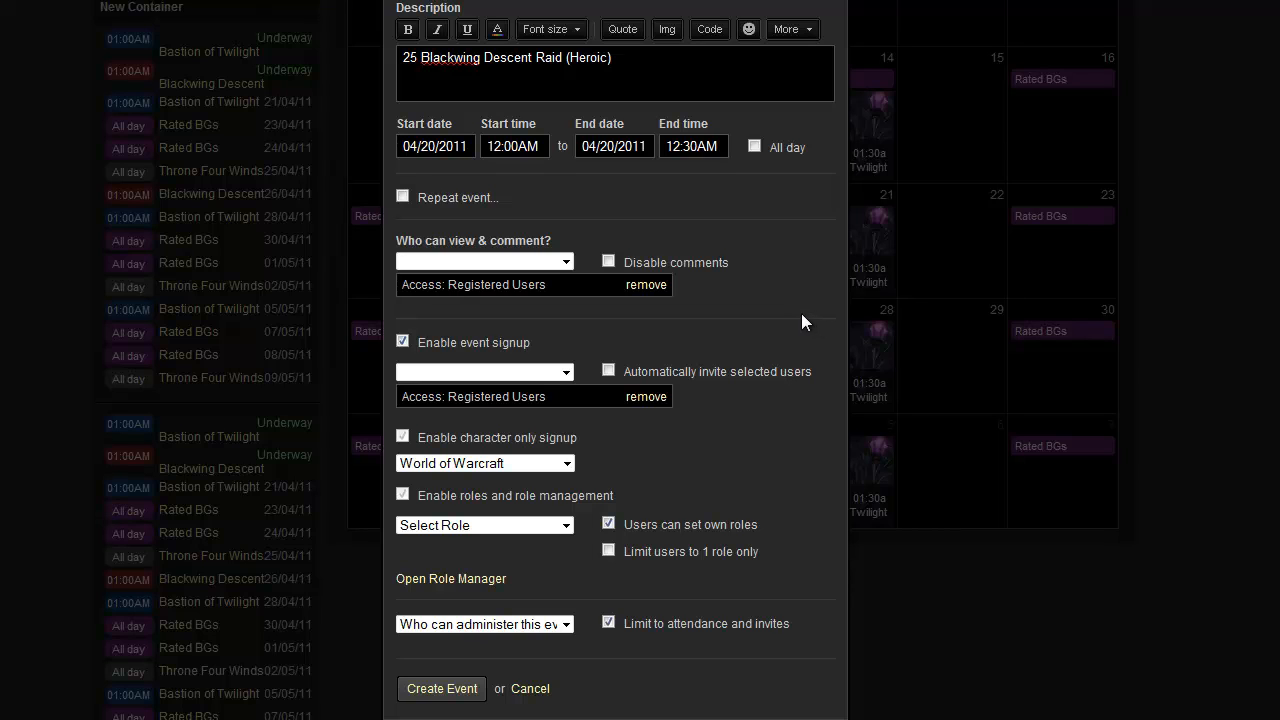
pyautogui.moveTo(554, 355)
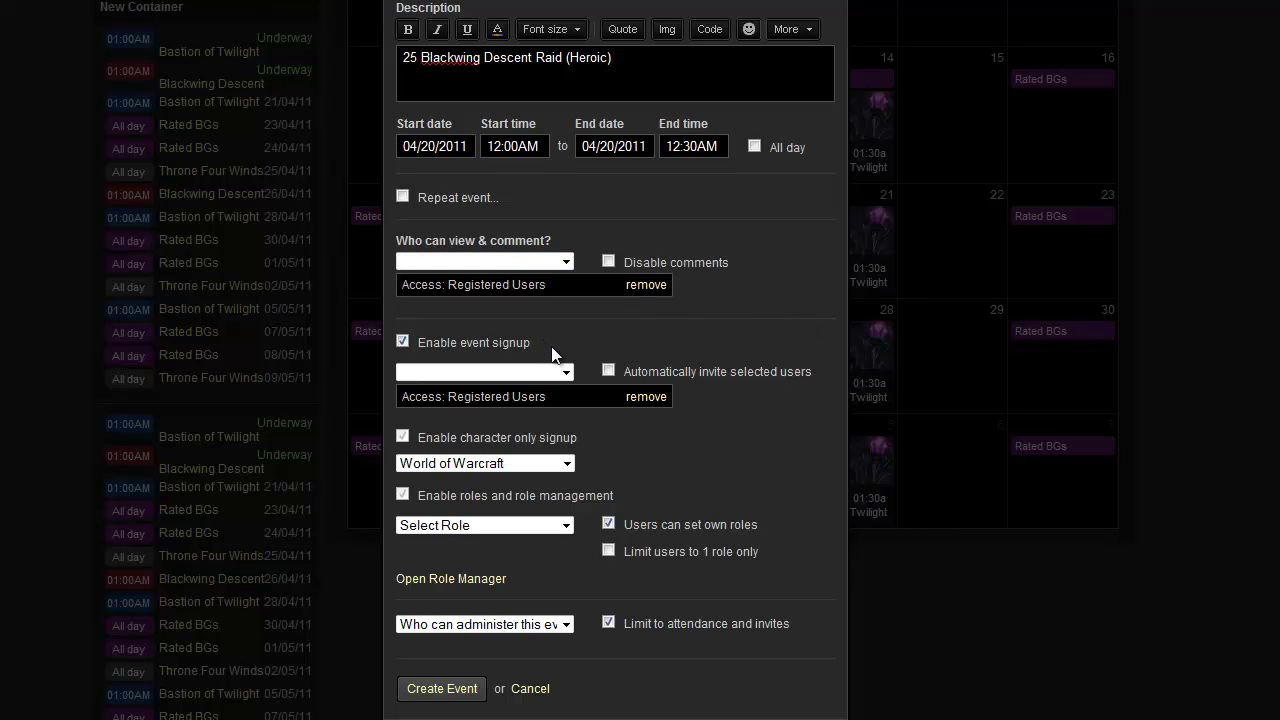
pyautogui.moveTo(689, 321)
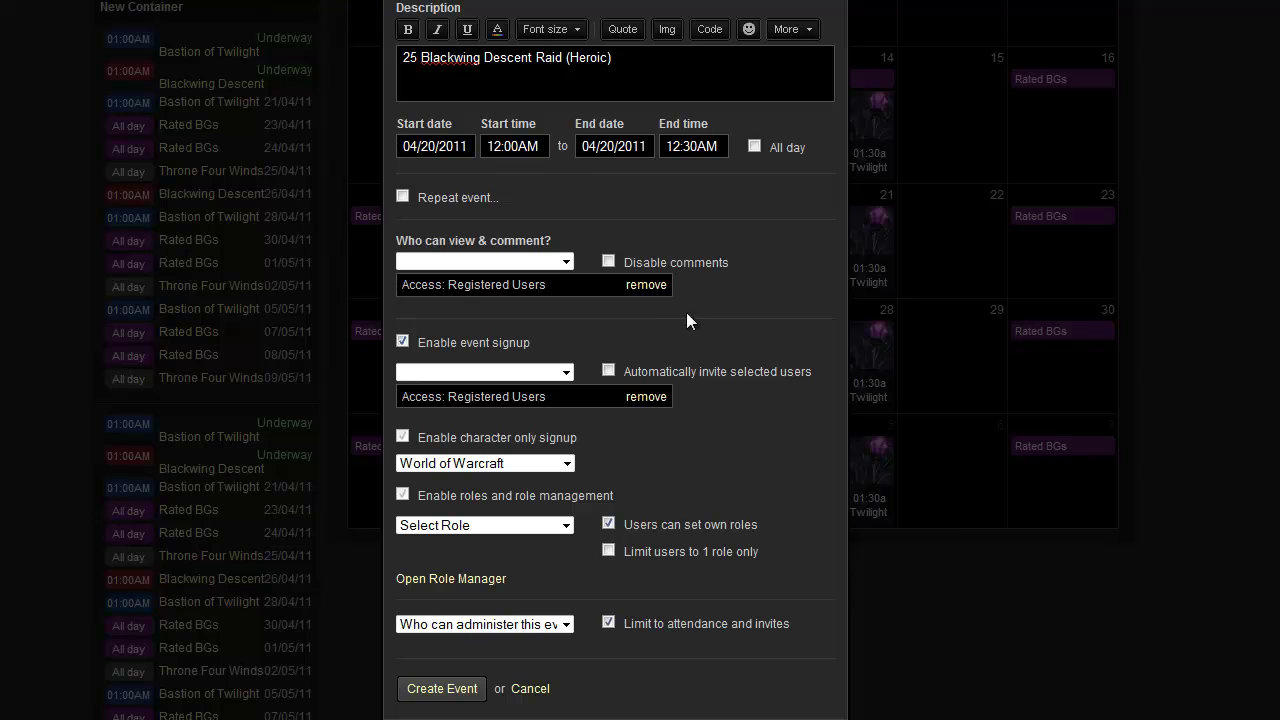
pyautogui.moveTo(718, 326)
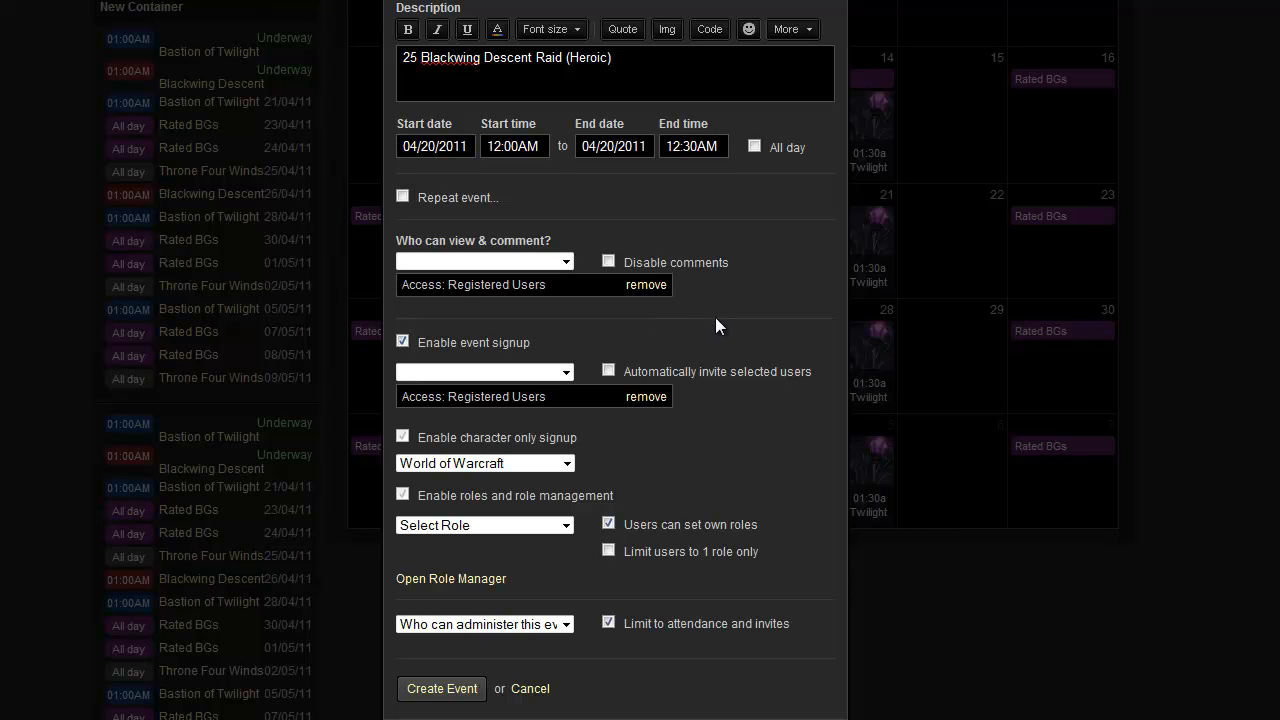
pyautogui.moveTo(615, 387)
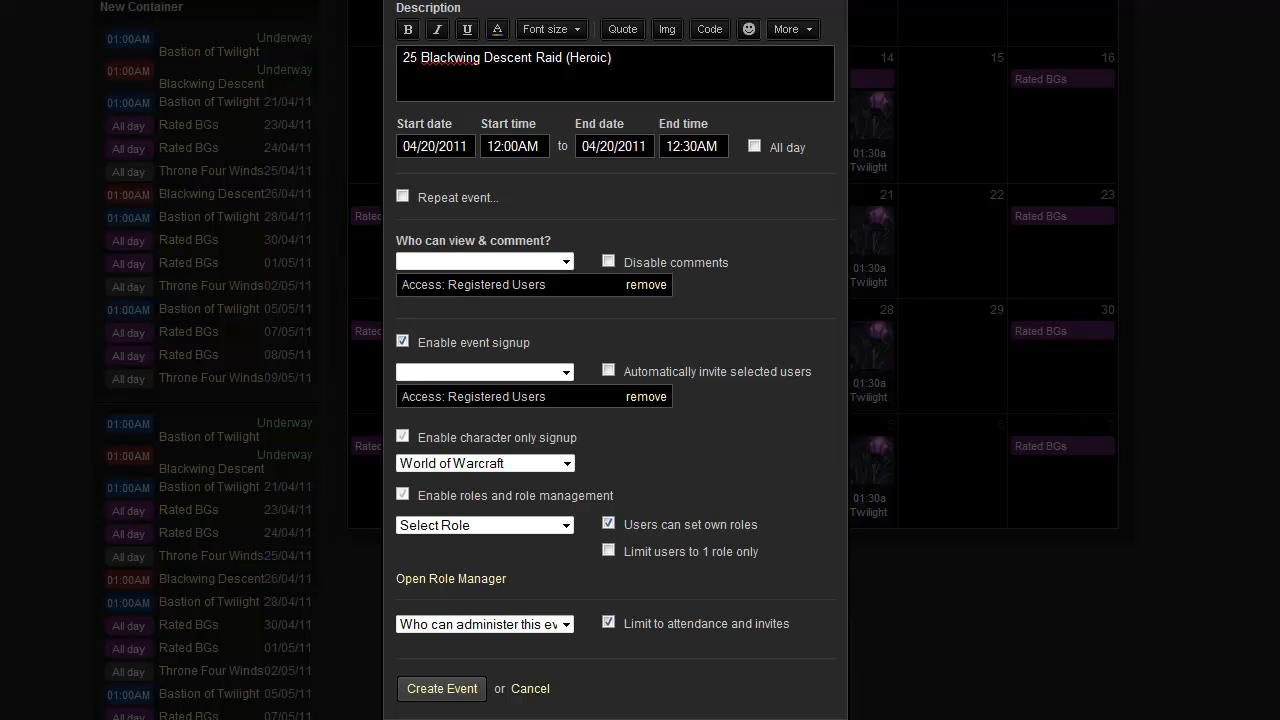
pyautogui.scroll(-3)
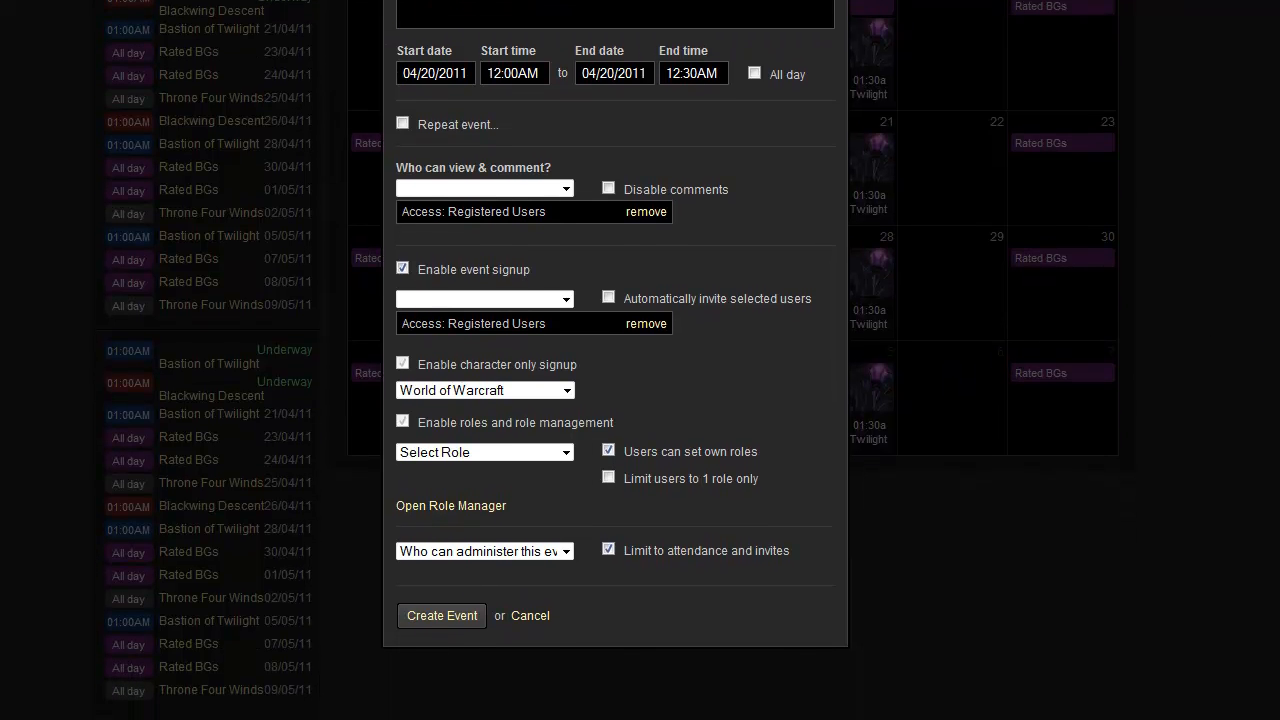
pyautogui.moveTo(682, 365)
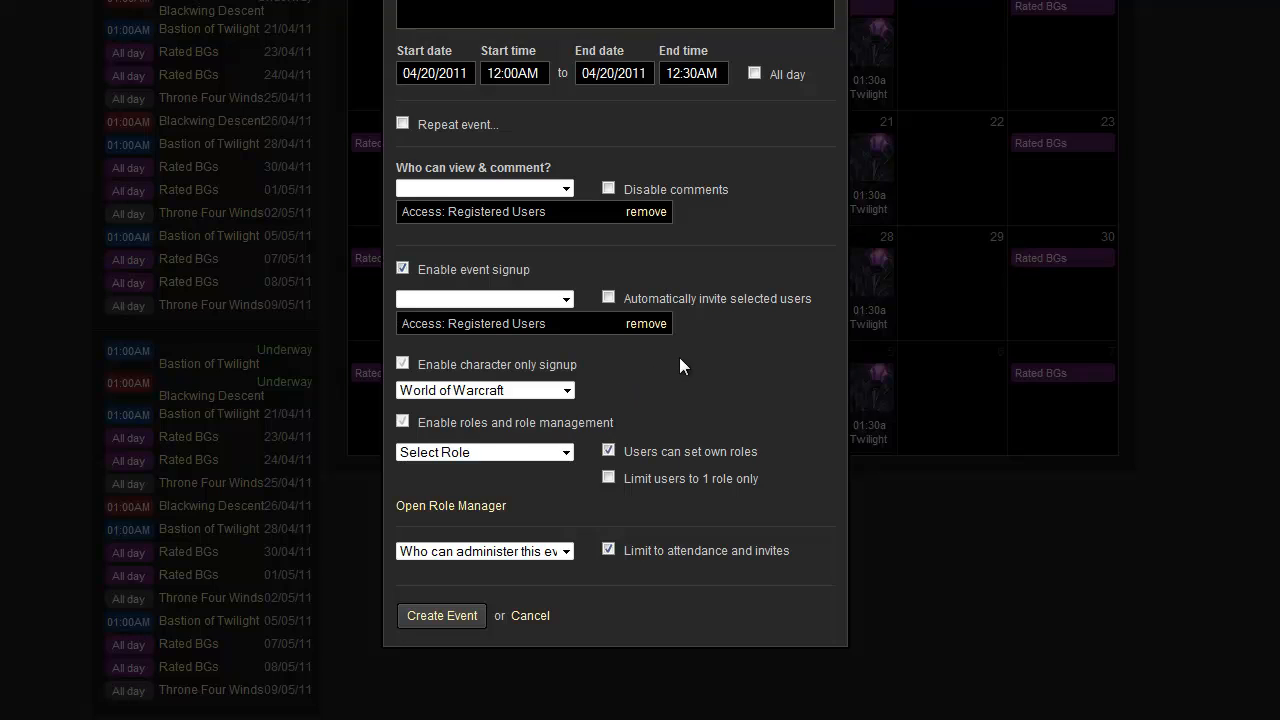
pyautogui.moveTo(624, 448)
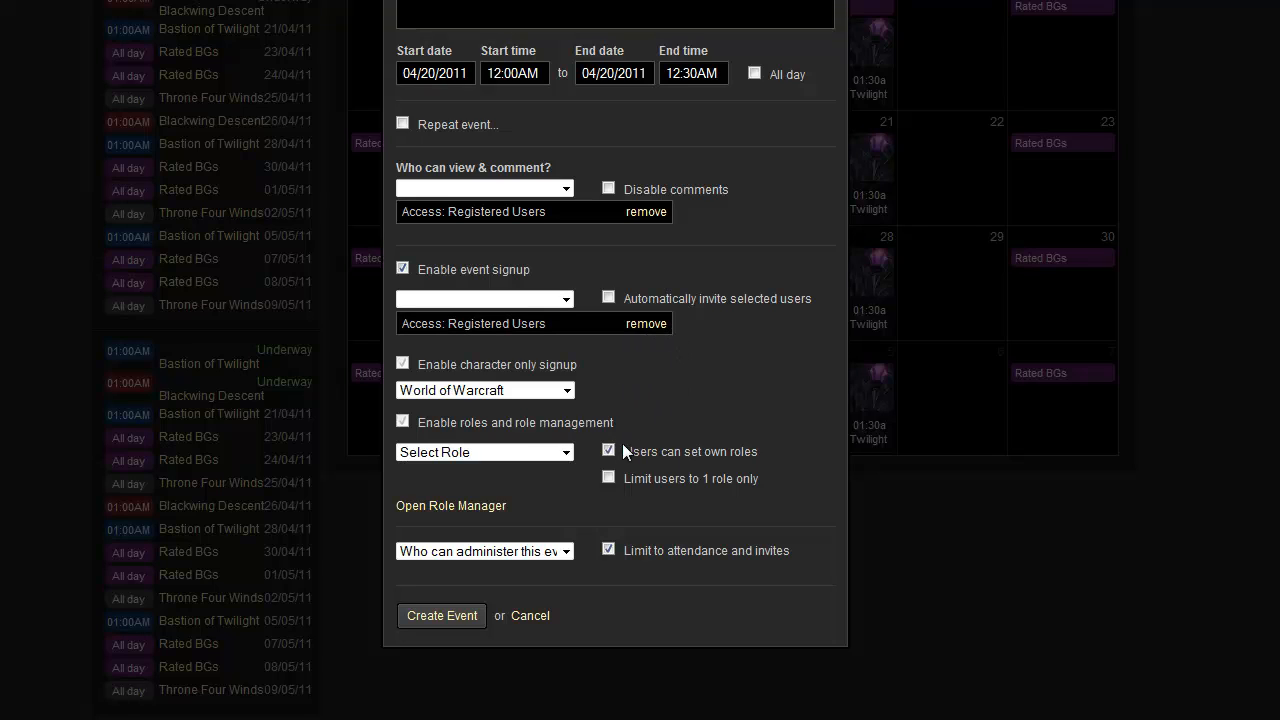
pyautogui.moveTo(452, 516)
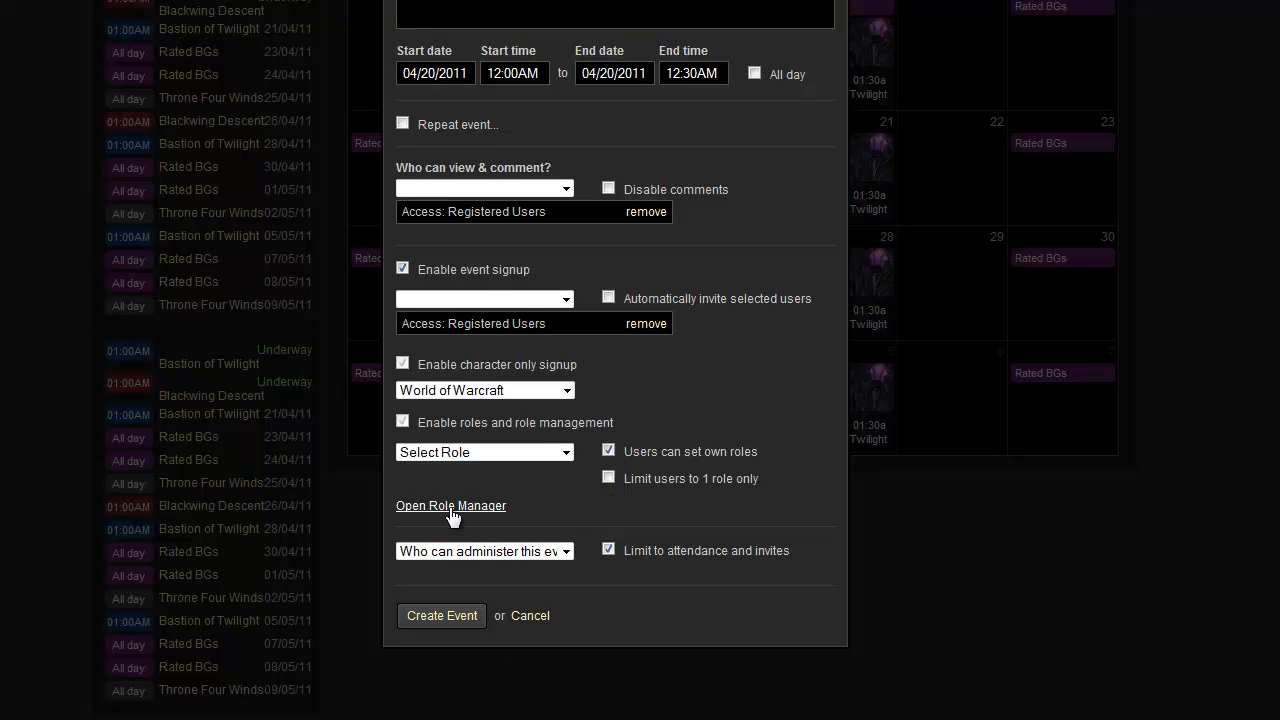
# Review the raid's Custom Roles limits in the Role Manager, then return to the calendar
pyautogui.click(449, 505)
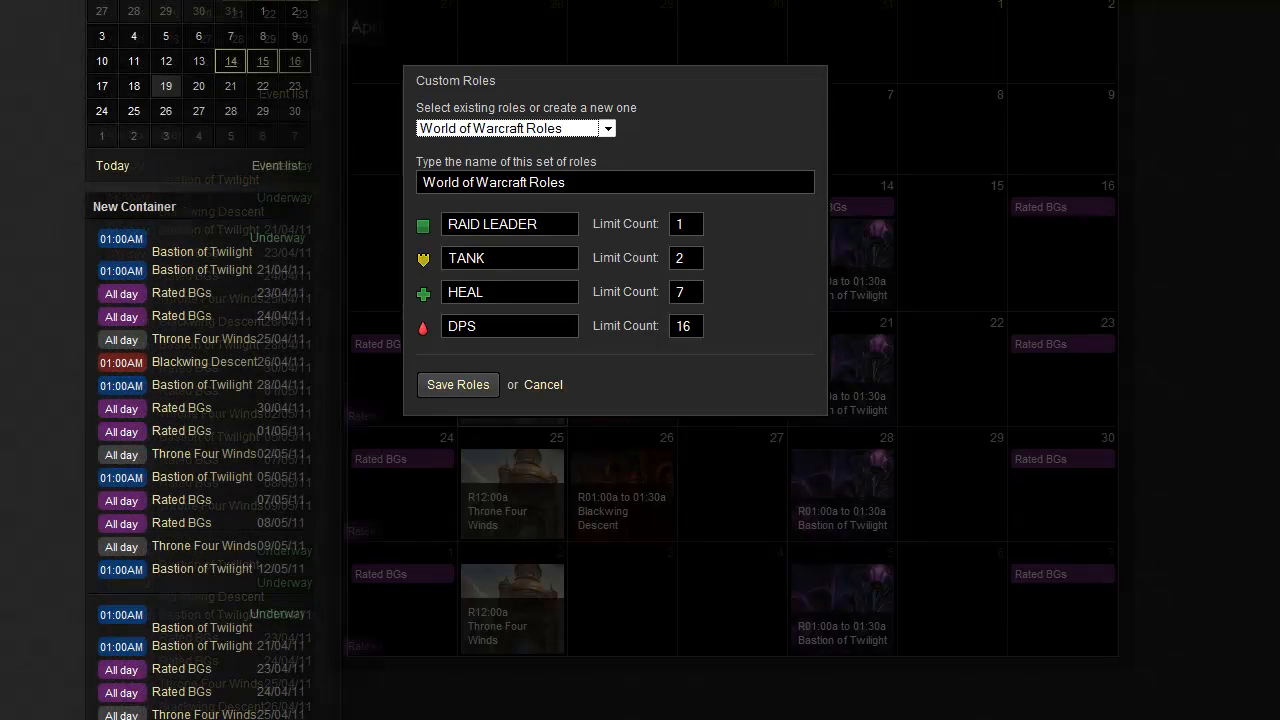
pyautogui.click(457, 385)
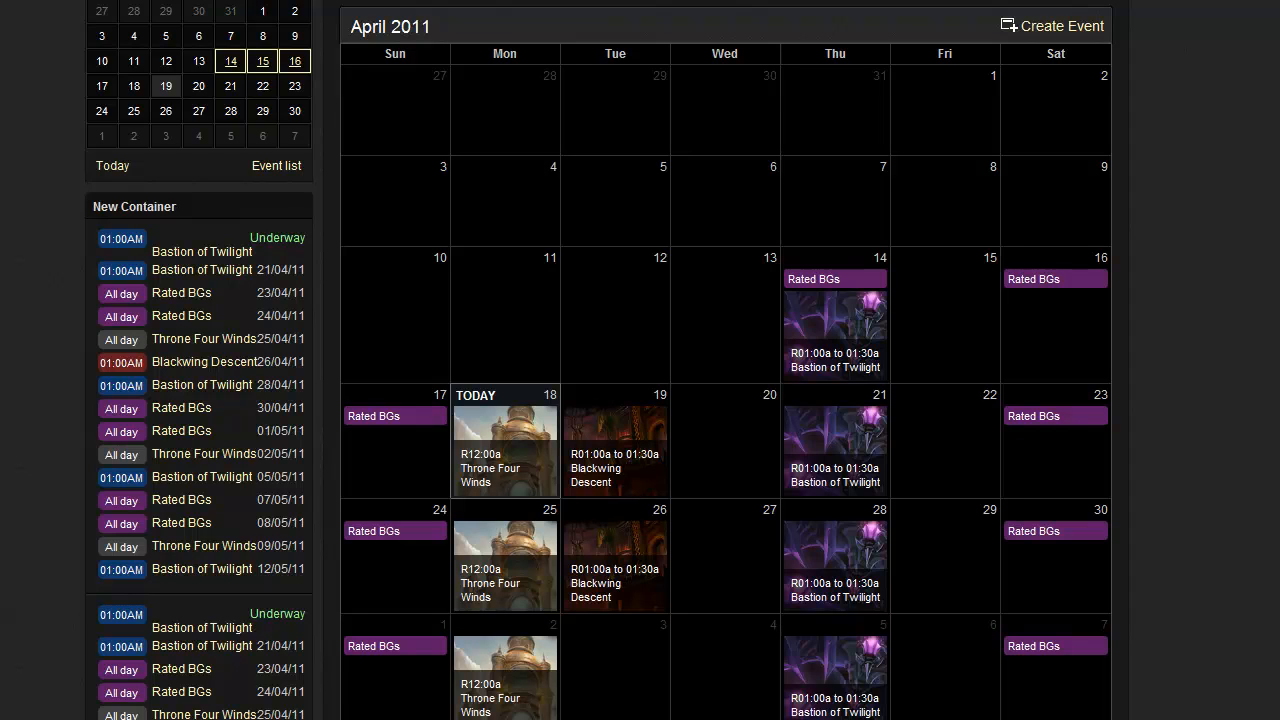
pyautogui.moveTo(630, 457)
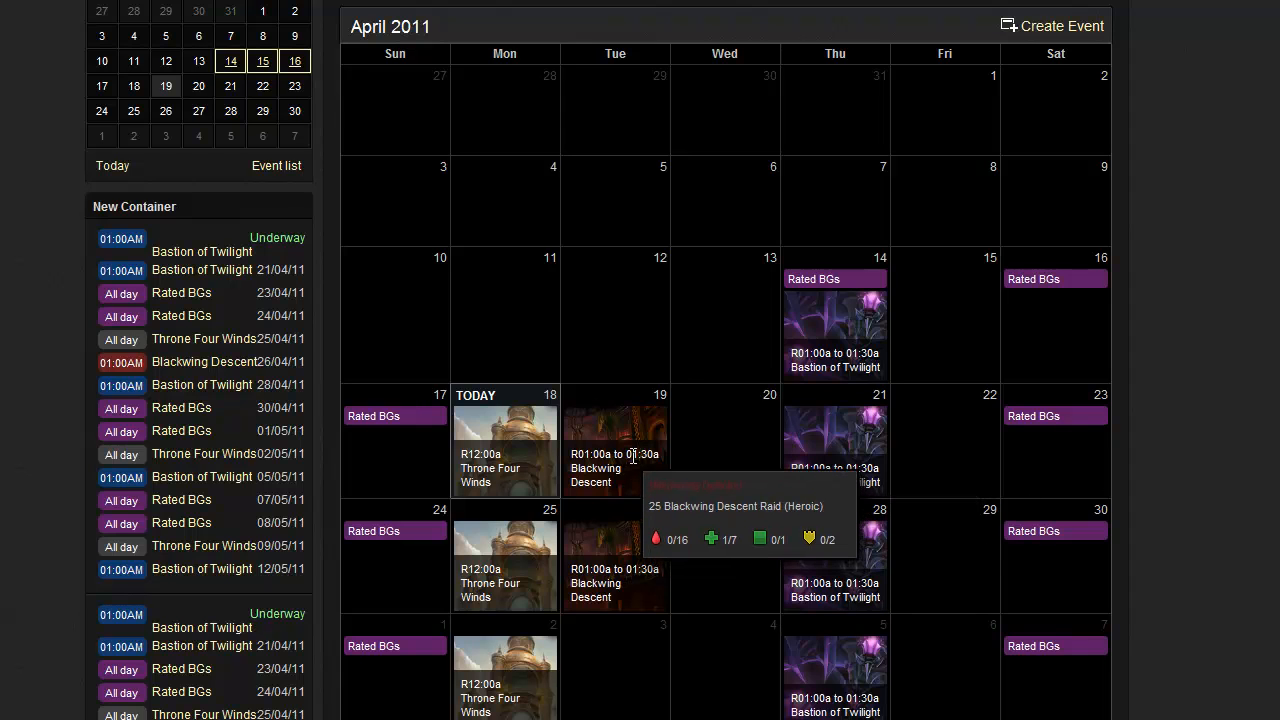
# Open the Blackwing Descent raid scheduled for Tuesday, 19 April
pyautogui.click(613, 454)
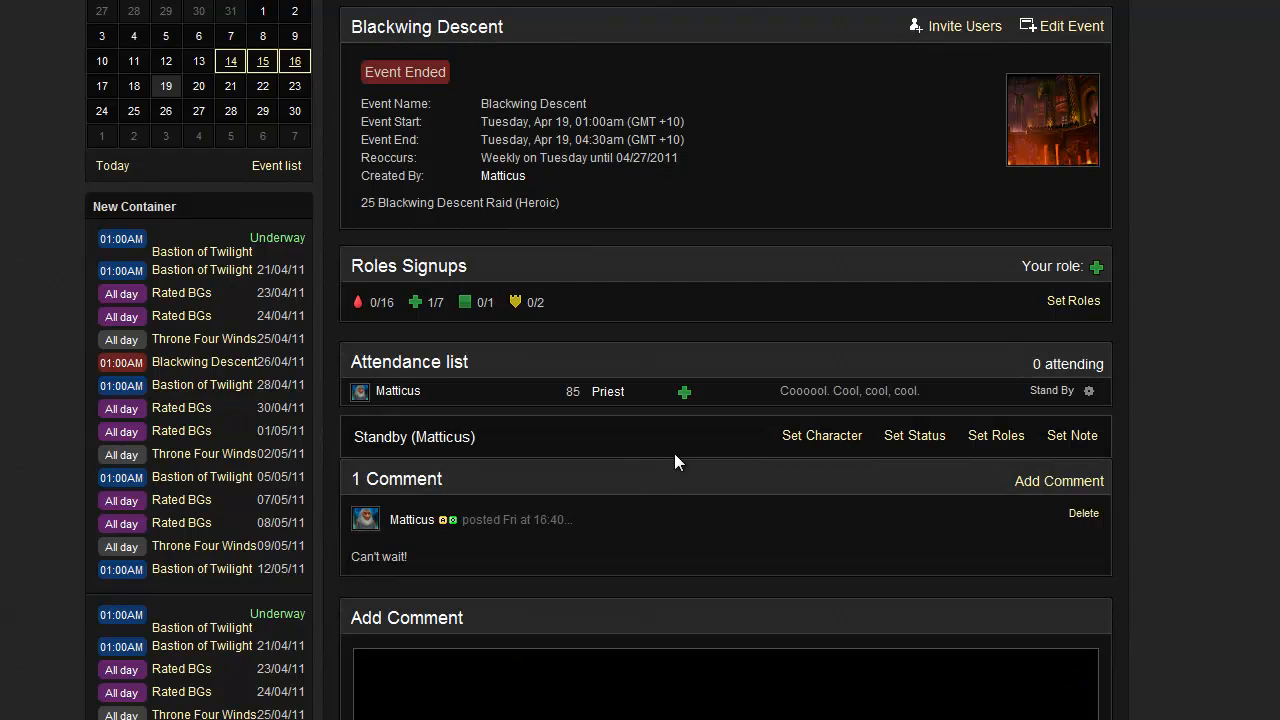
pyautogui.moveTo(966, 30)
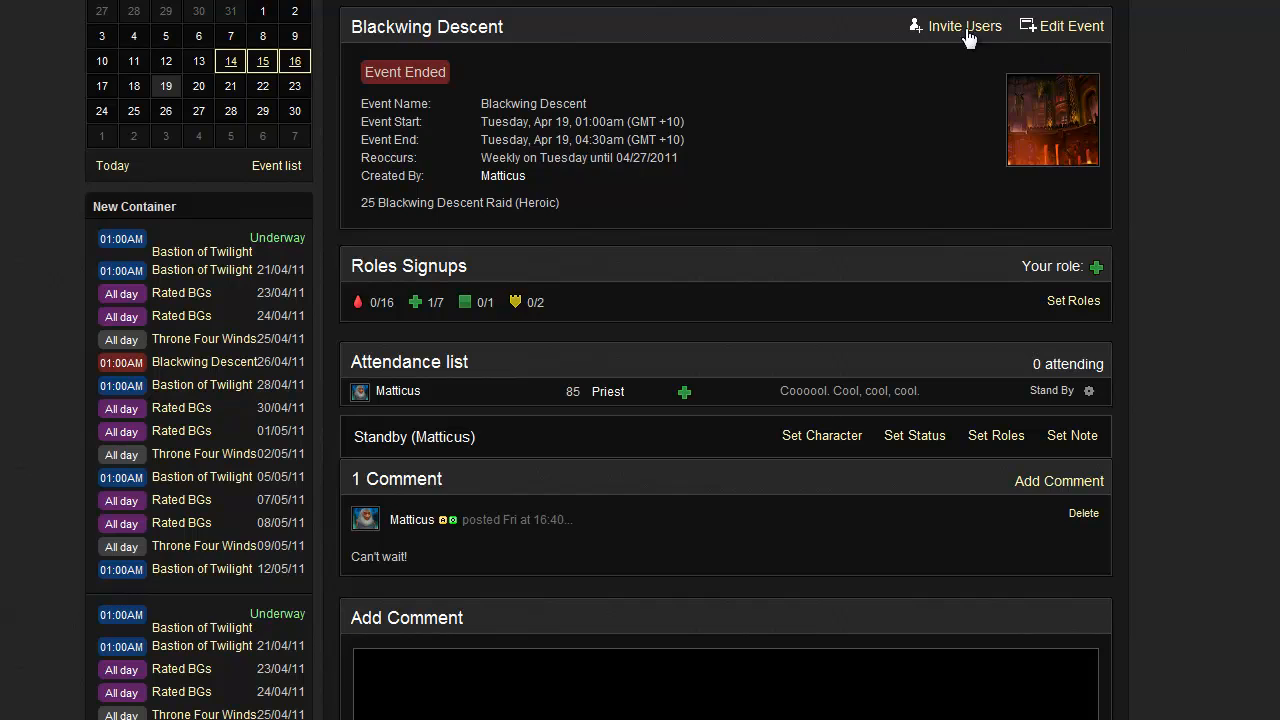
pyautogui.moveTo(920, 33)
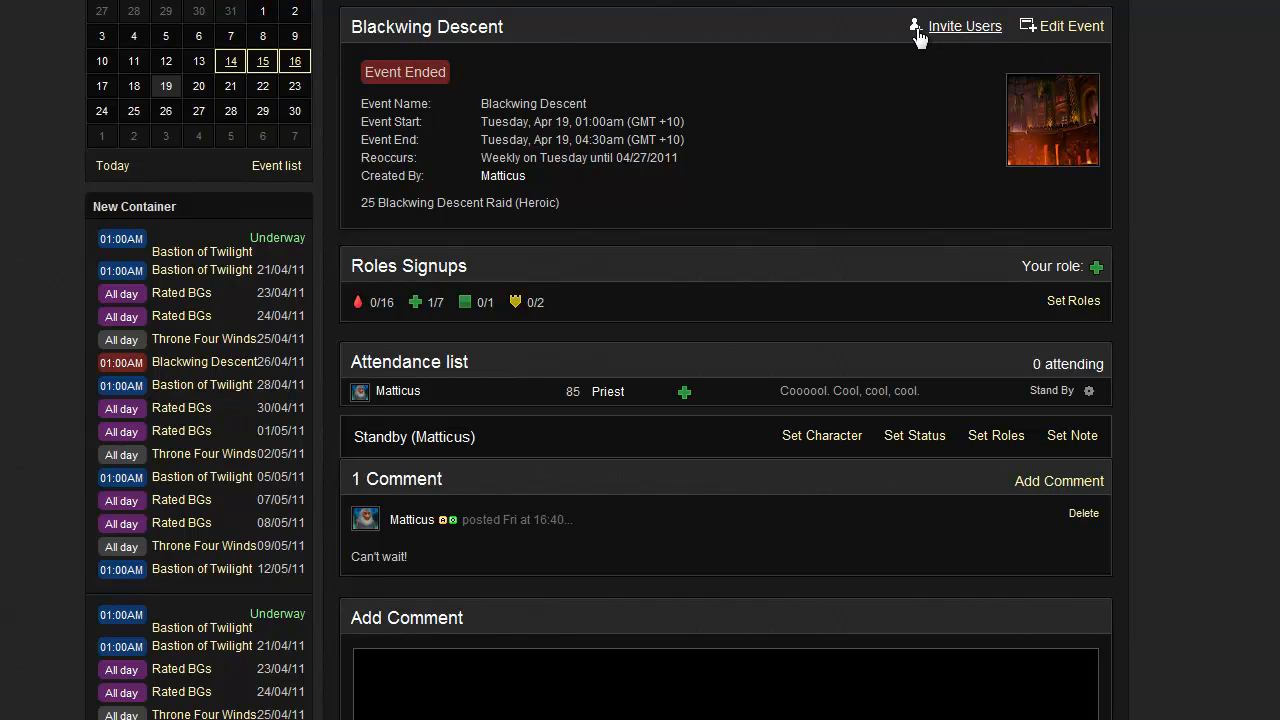
pyautogui.moveTo(669, 162)
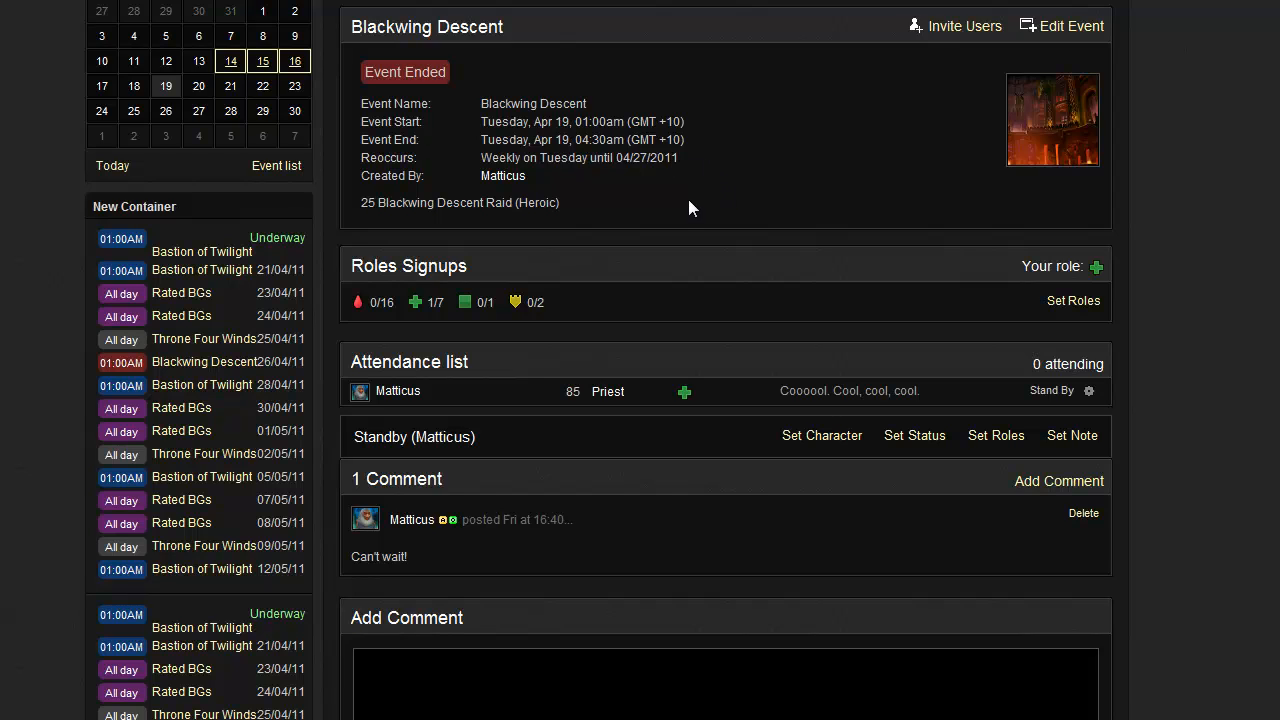
pyautogui.moveTo(737, 369)
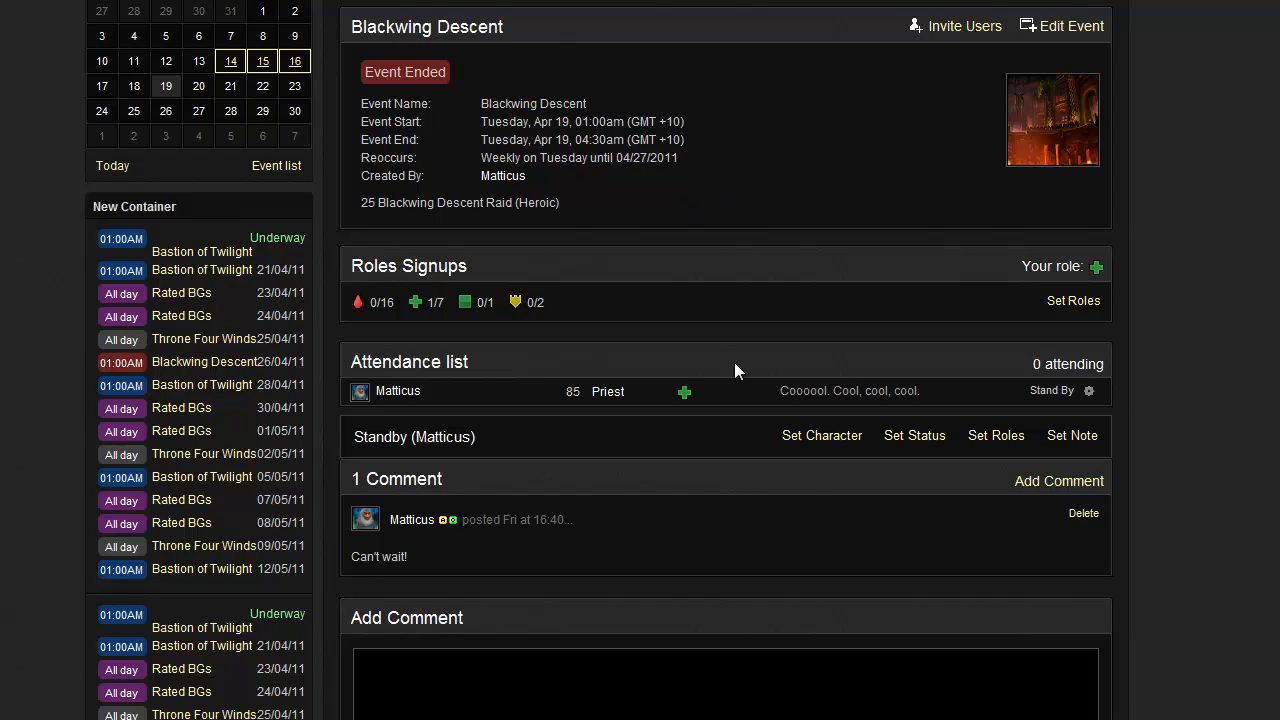
pyautogui.moveTo(518, 388)
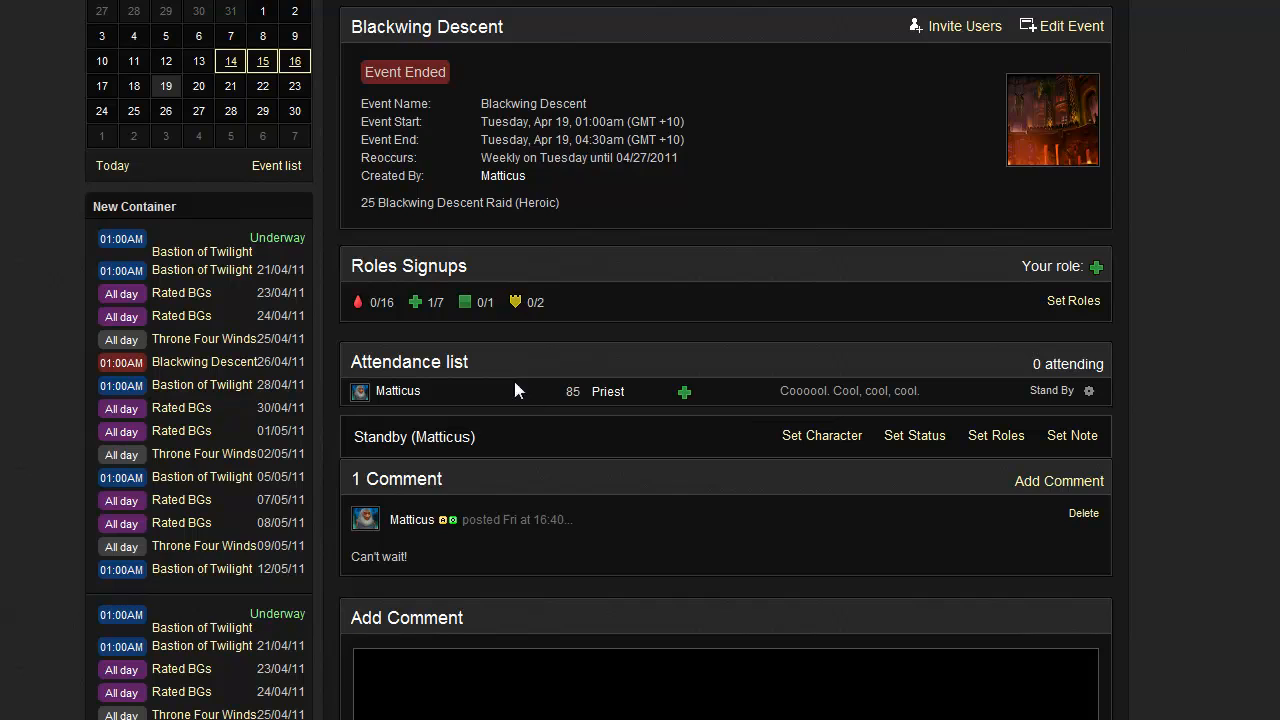
pyautogui.moveTo(587, 316)
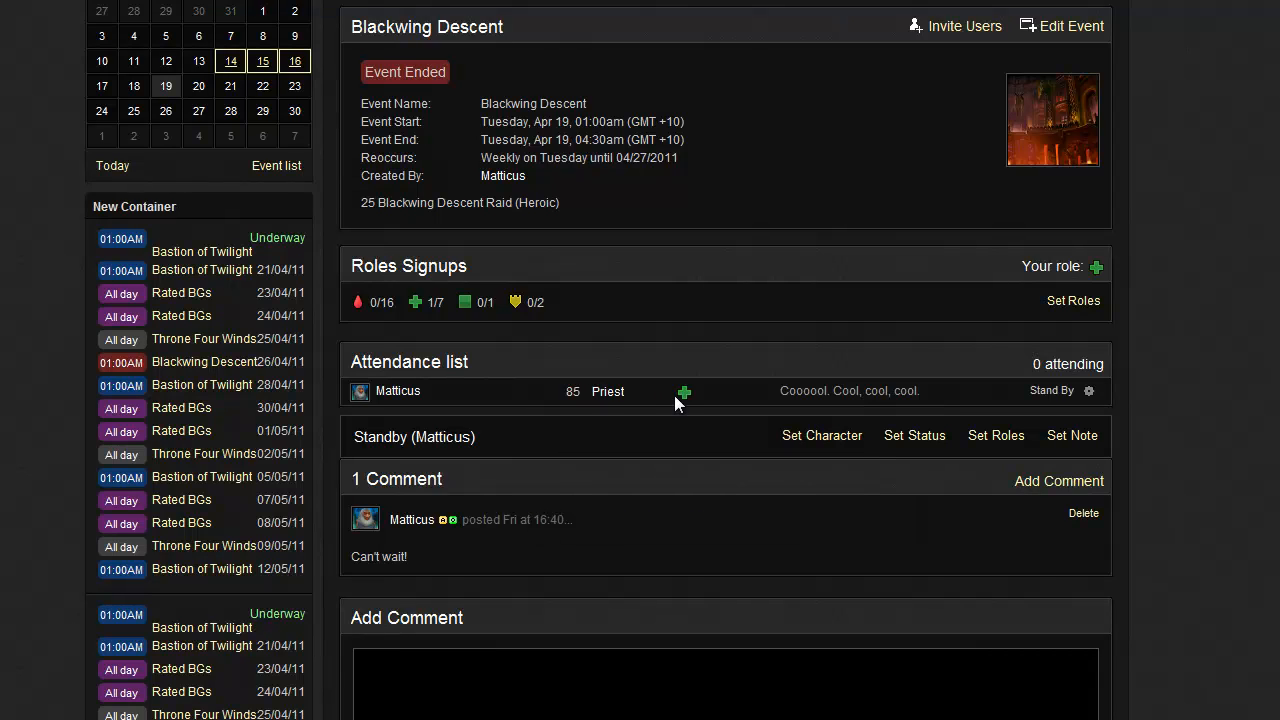
pyautogui.moveTo(948, 378)
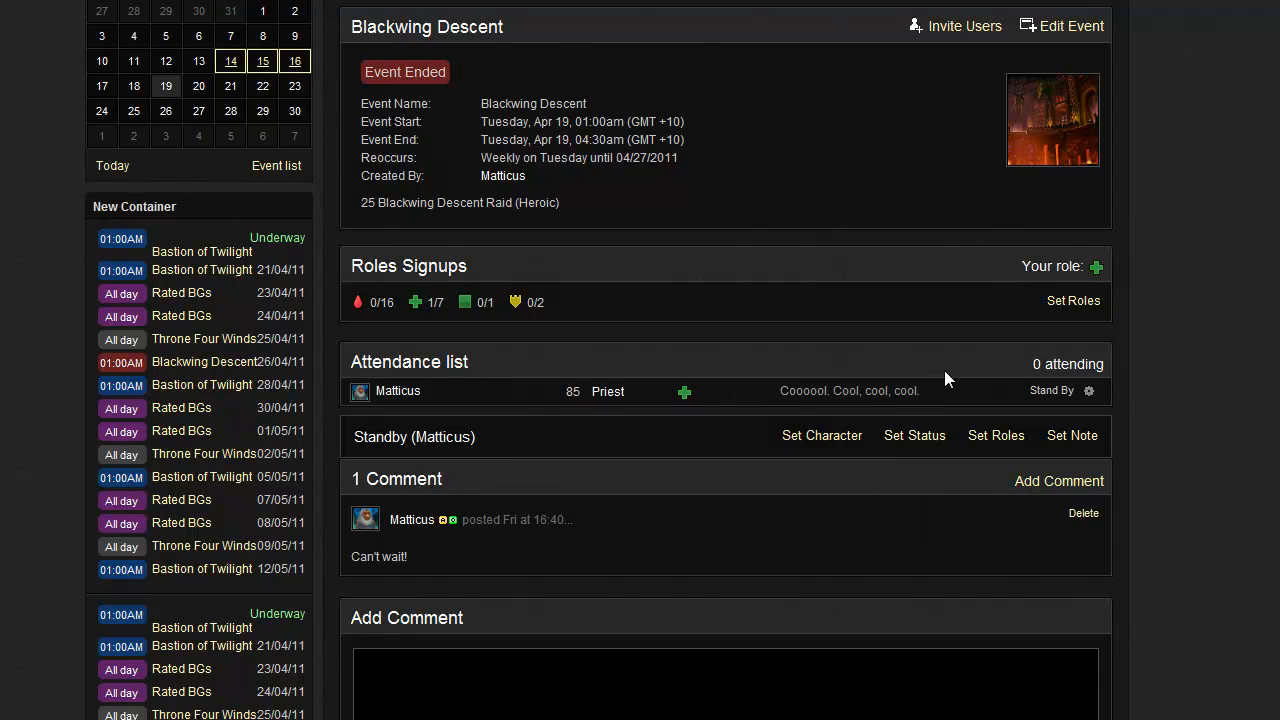
pyautogui.moveTo(1058, 402)
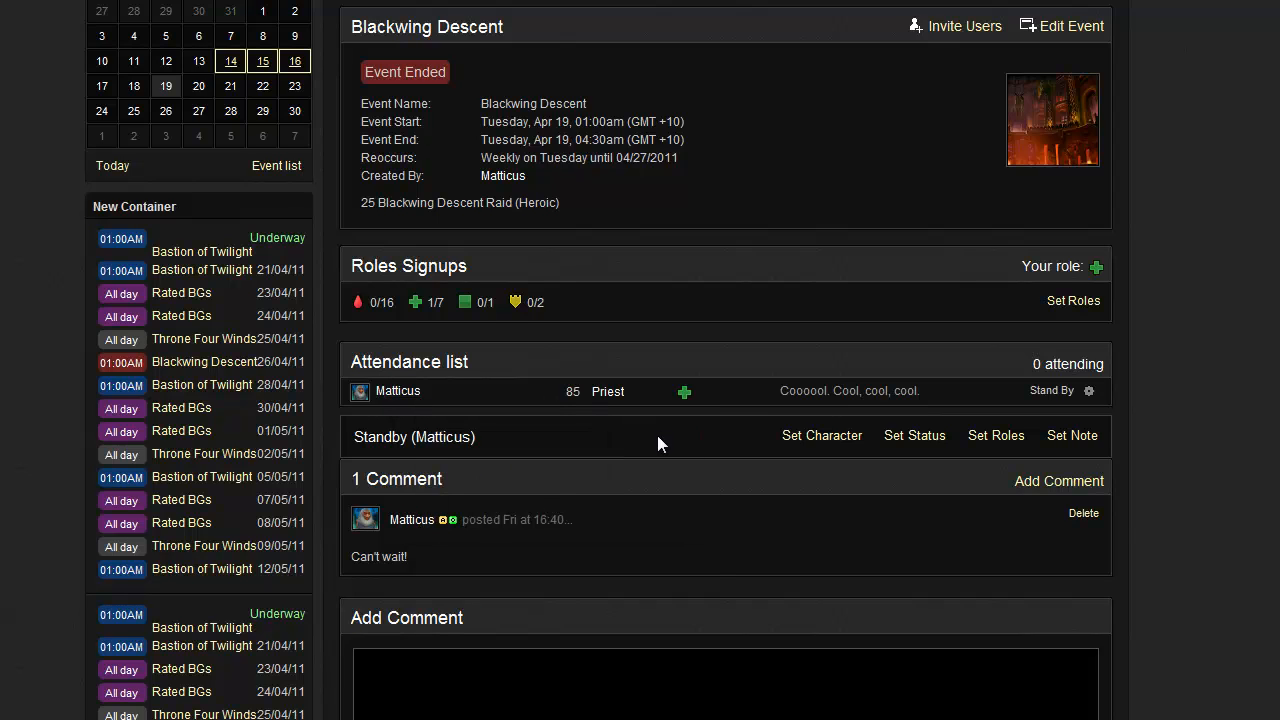
pyautogui.scroll(-3)
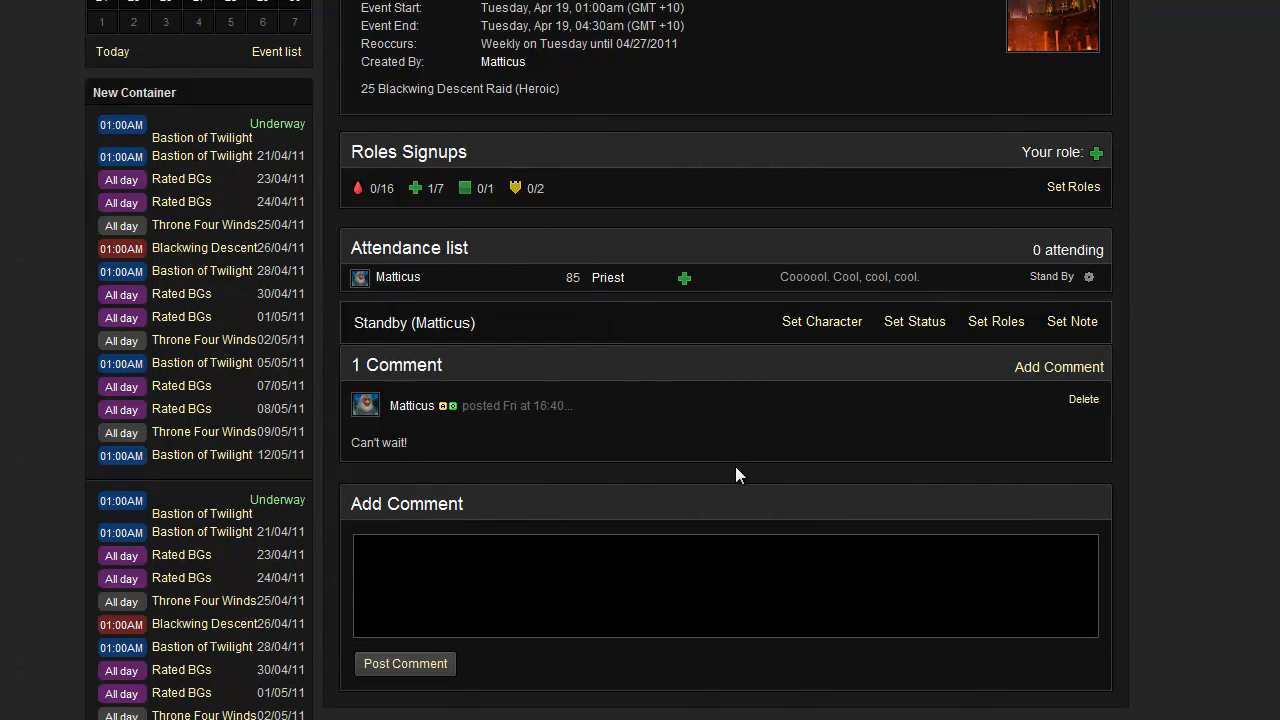
pyautogui.click(822, 321)
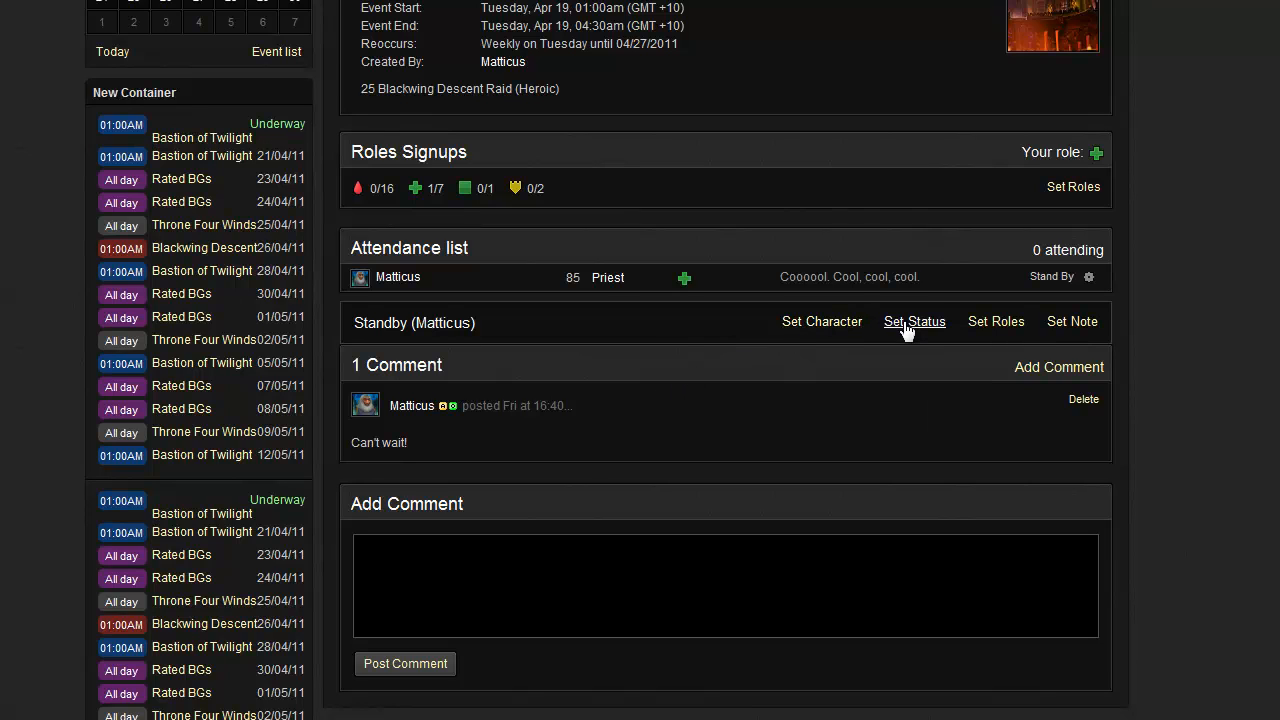
pyautogui.moveTo(1072, 321)
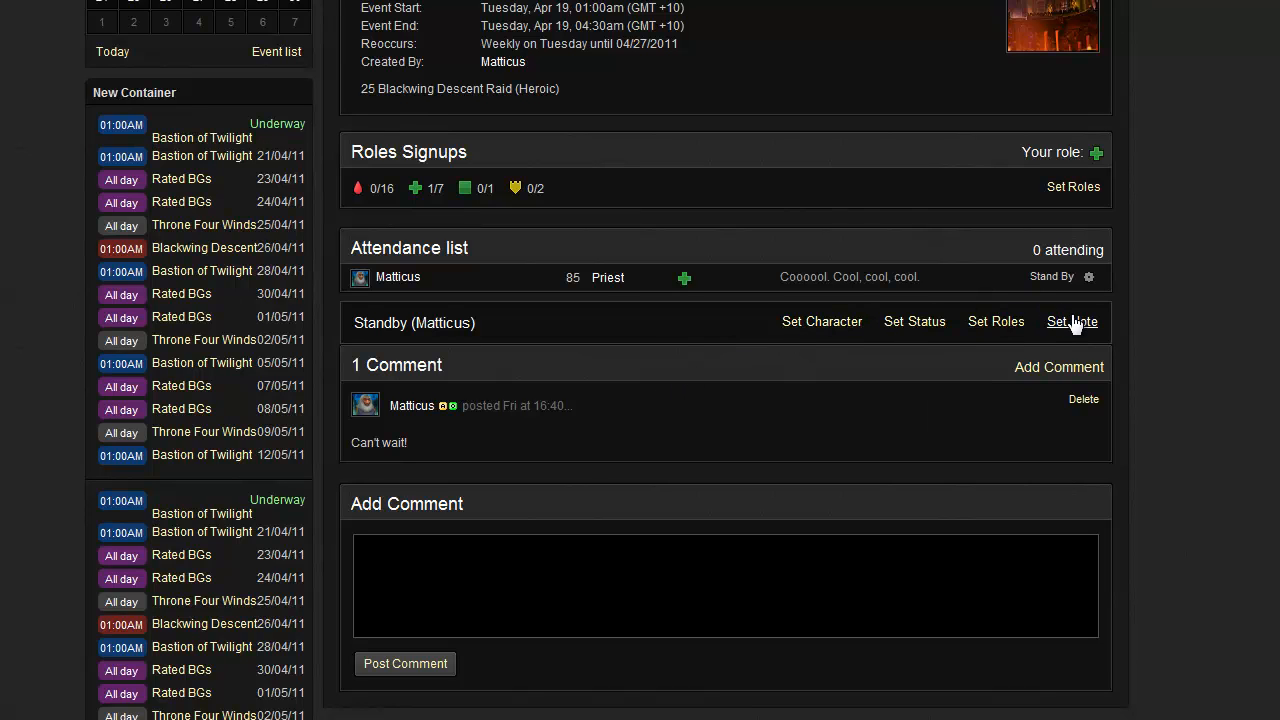